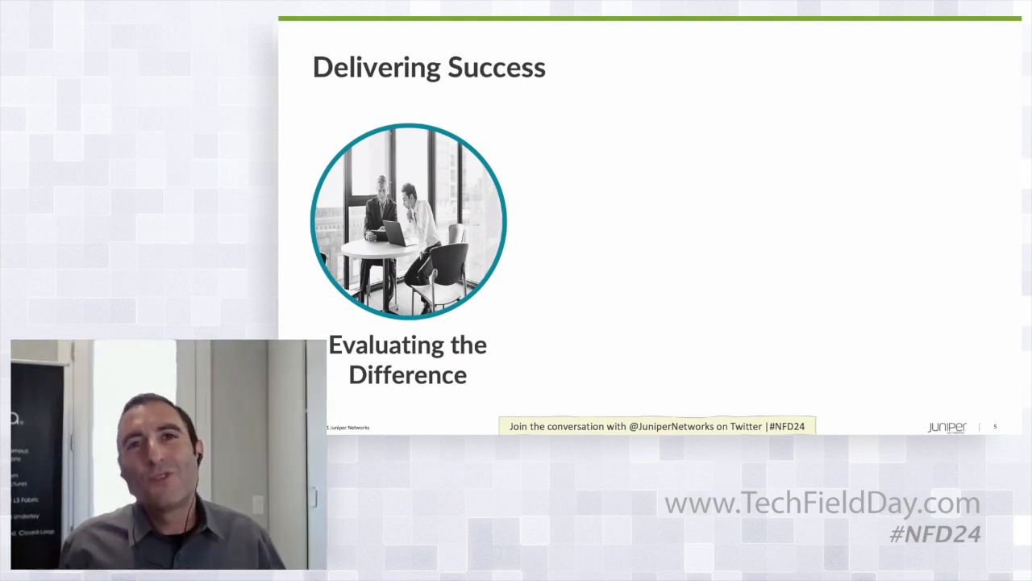
- Advance the slideshow to the 'AIS DEMO – virtual networks red and blue' slide
key("Right")
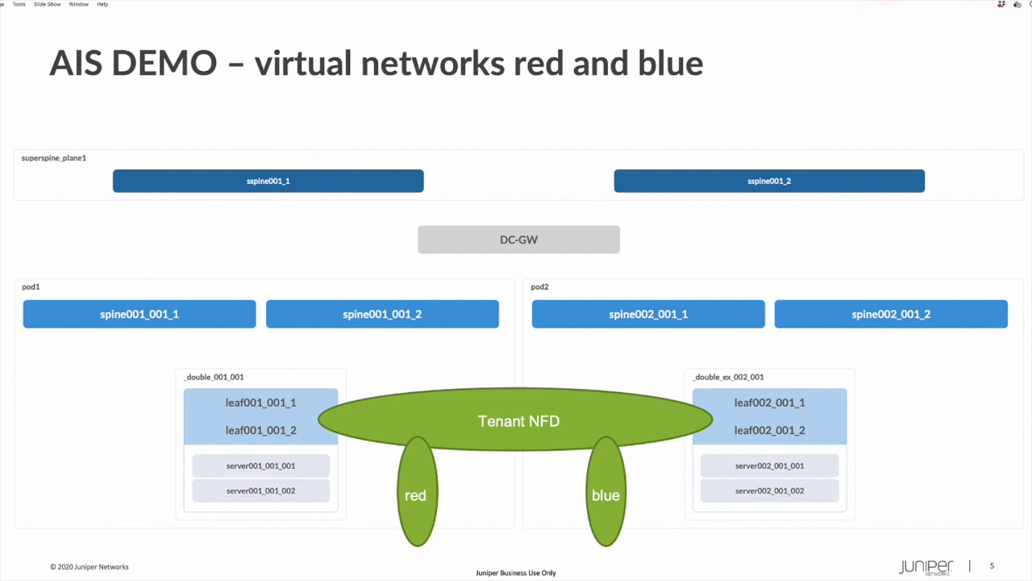
- Leave PowerPoint for Firefox showing the Apstra blueprint's staged physical topology
key("Right")
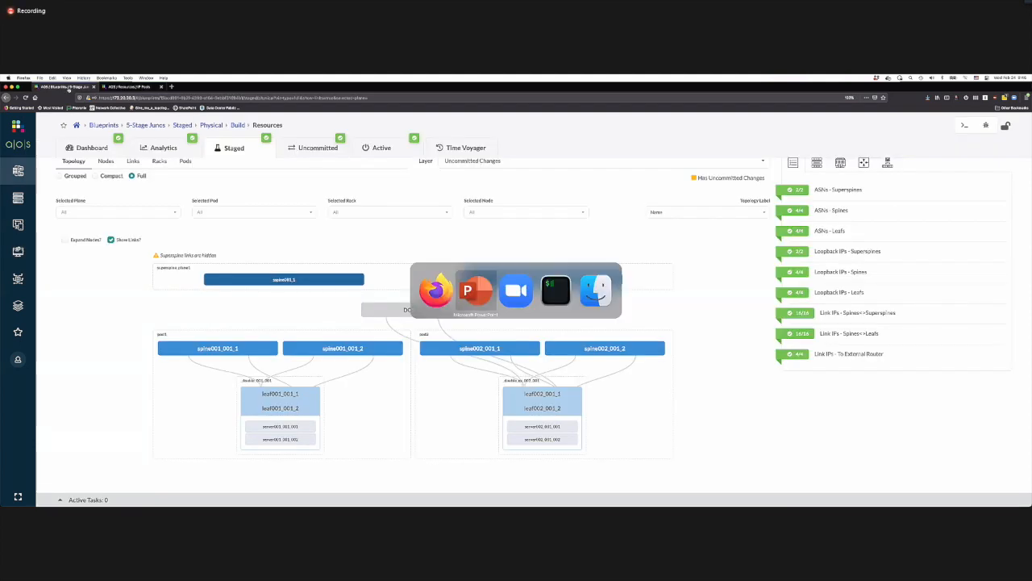
- Show the NFD security zone details: EVPN, VLAN 2, VNI 10000, route target 10000:1
left_click(555, 290)
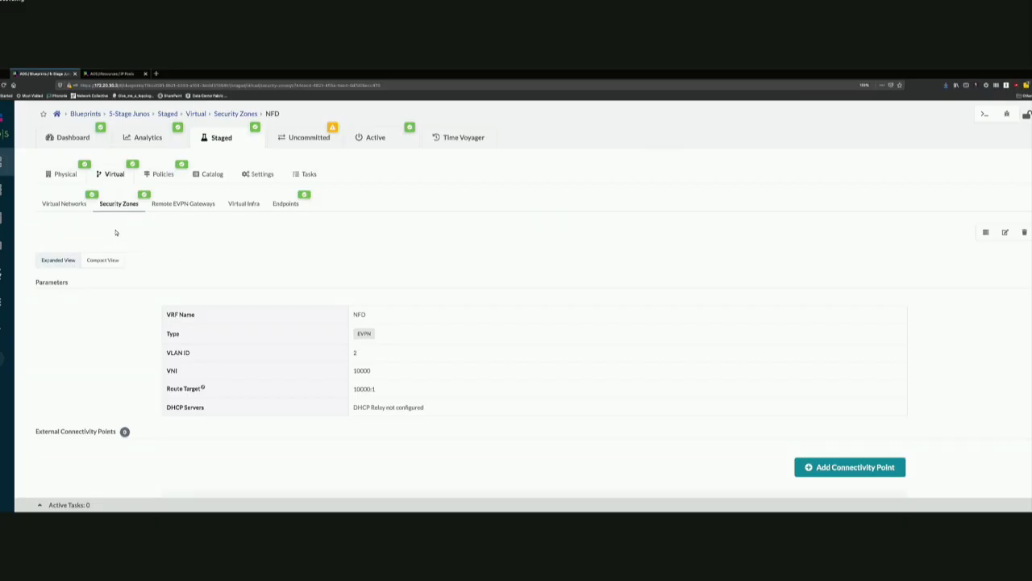
left_click(119, 203)
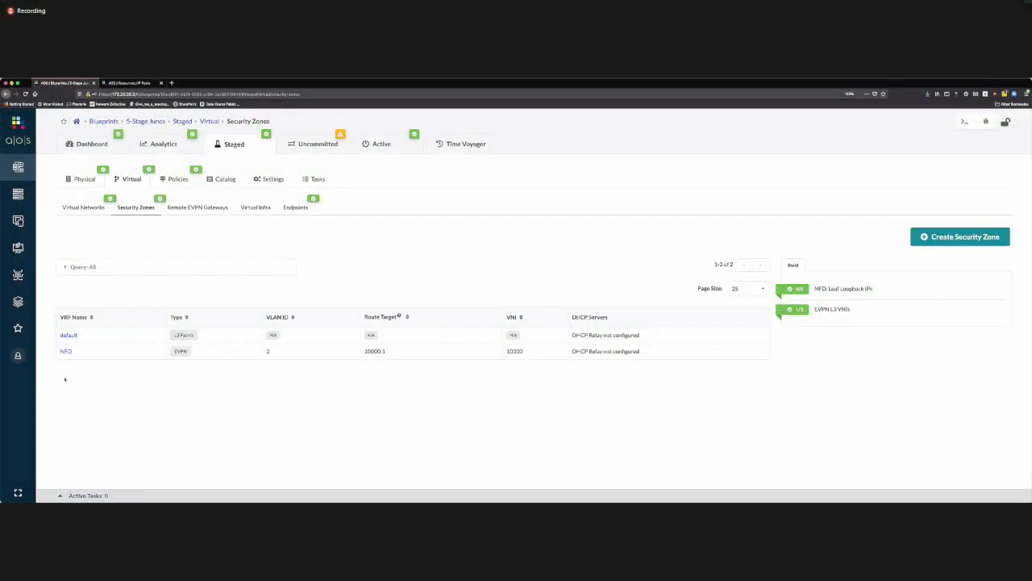
left_click(67, 350)
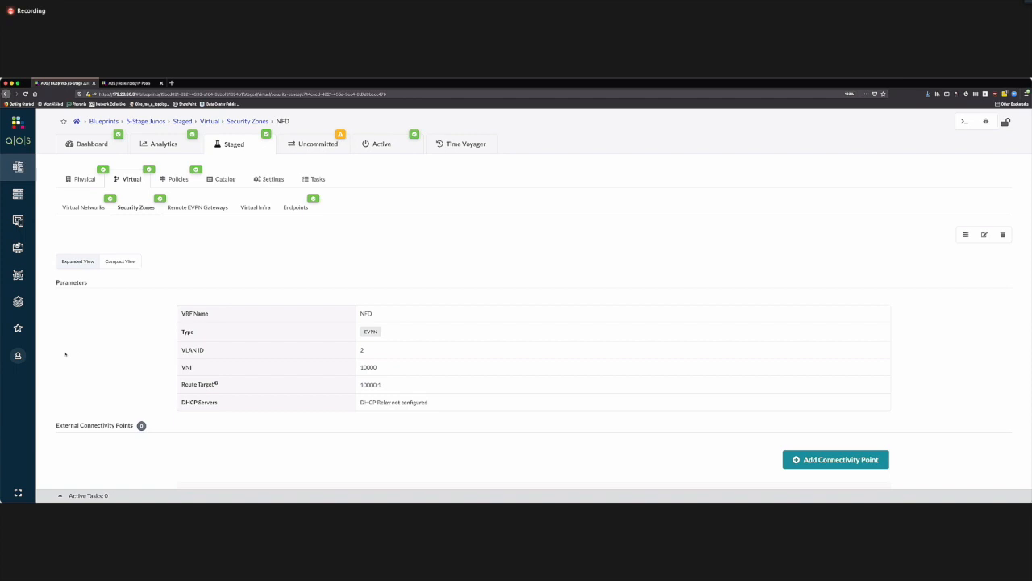
mouse_move(241, 357)
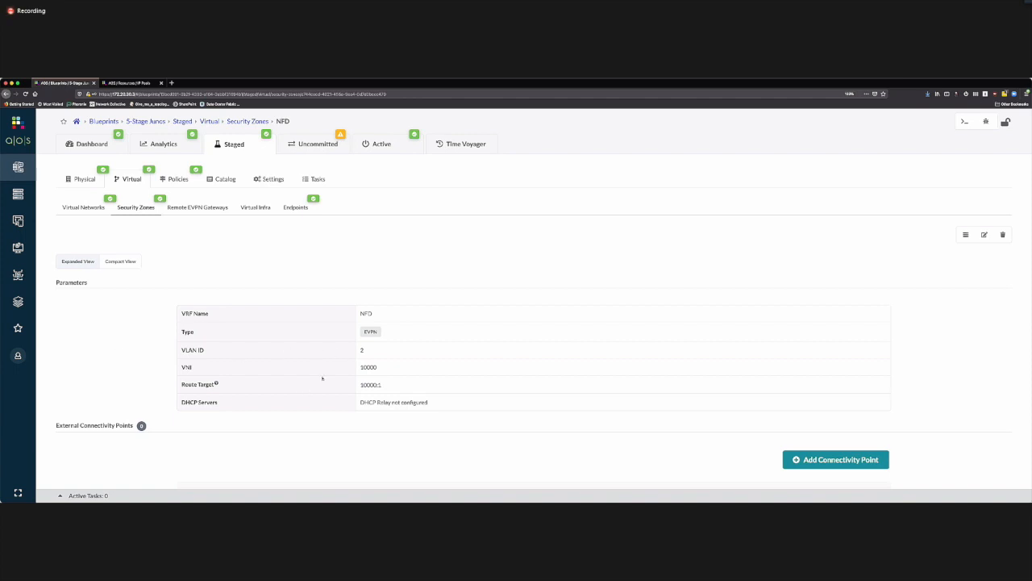
mouse_move(259, 402)
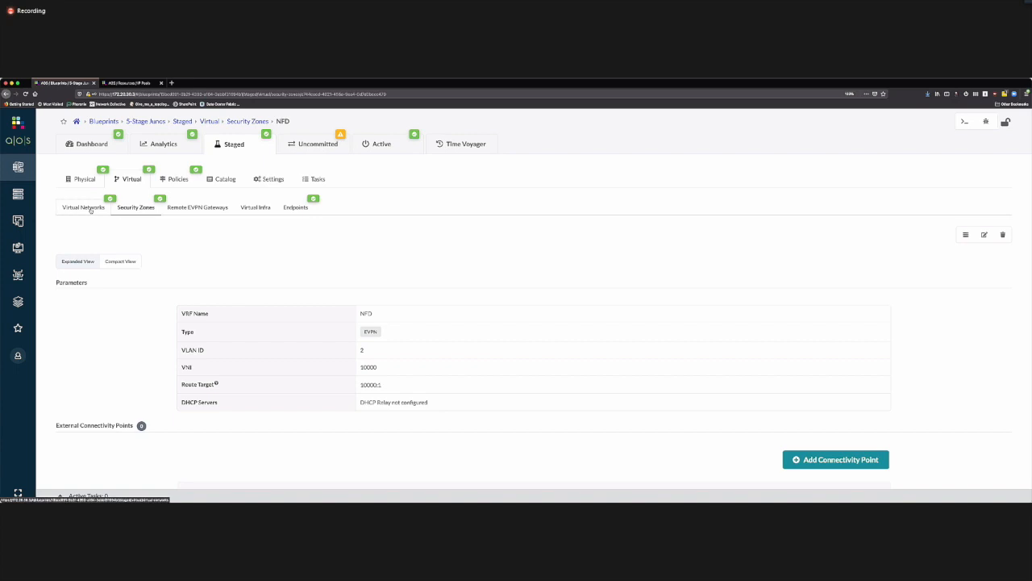
- Create VXLAN network 'red' in zone NFD on pod1, getting VNI 10001 and VLAN 3
left_click(83, 207)
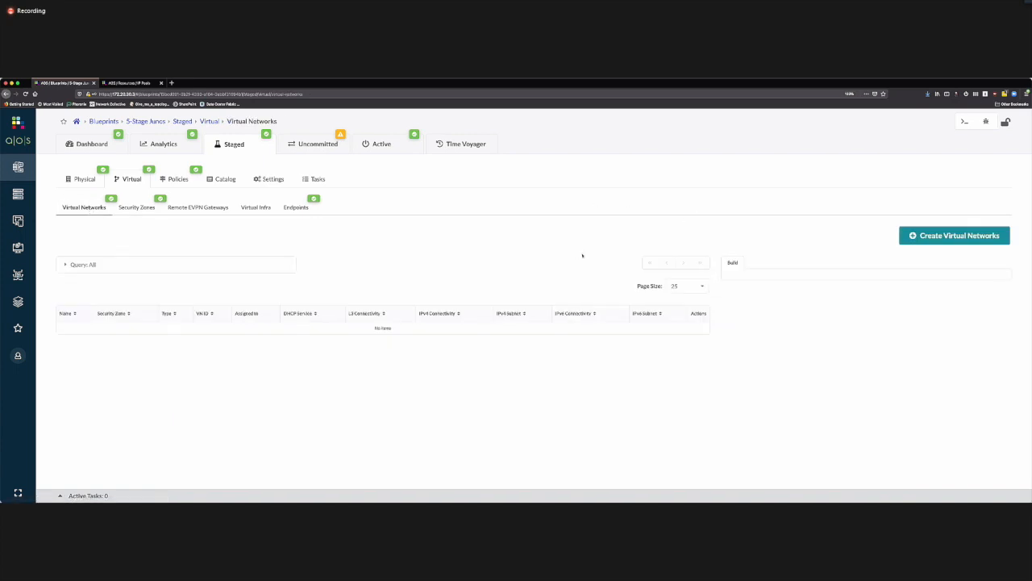
left_click(954, 235)
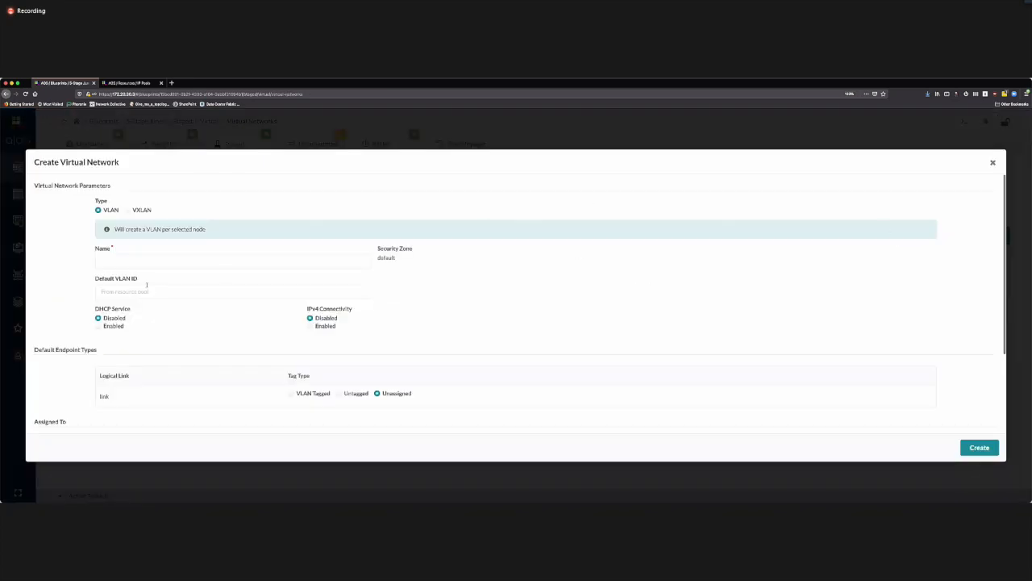
left_click(127, 210)
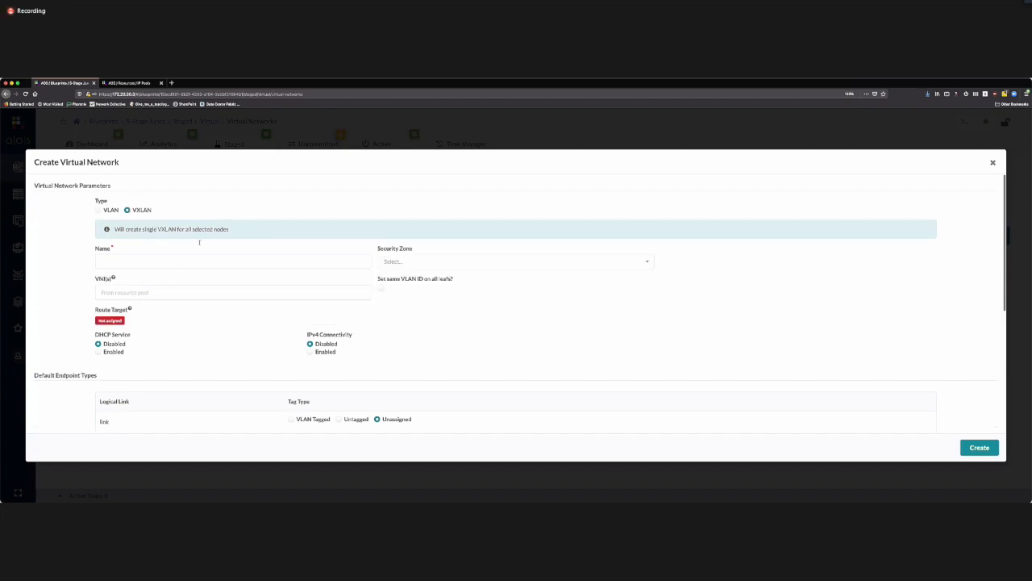
type("red")
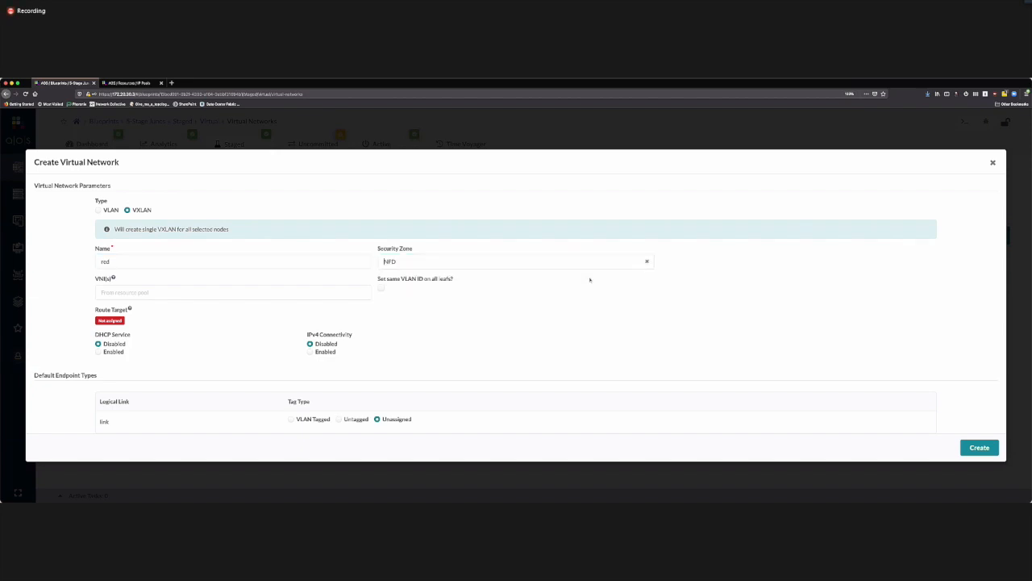
scroll("down", 3)
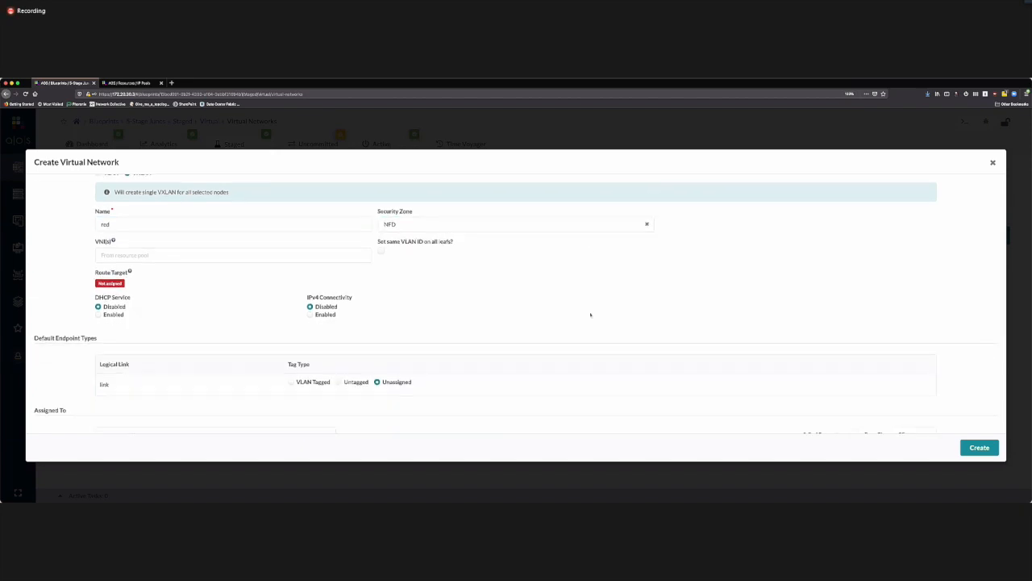
mouse_move(395, 308)
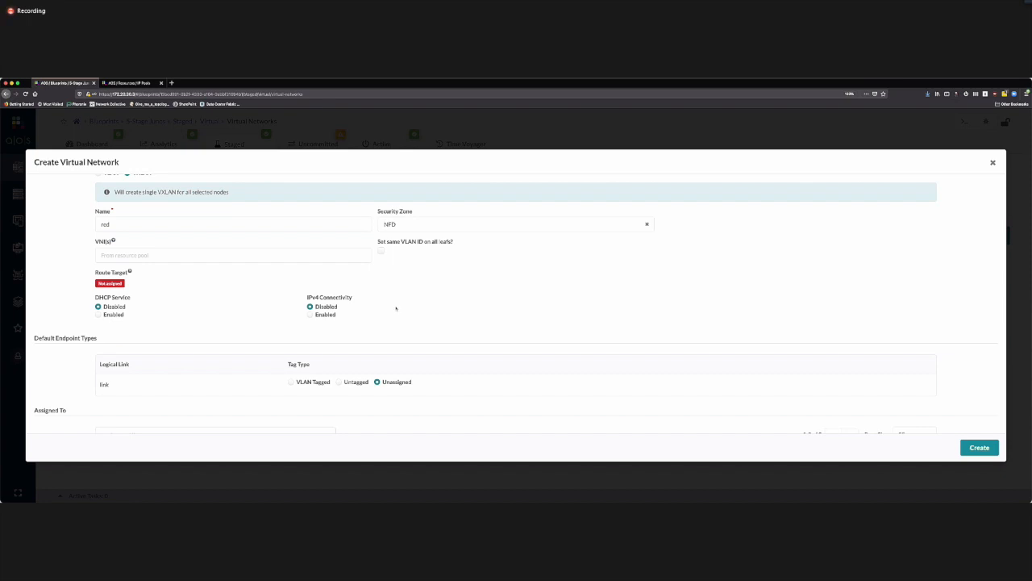
mouse_move(482, 296)
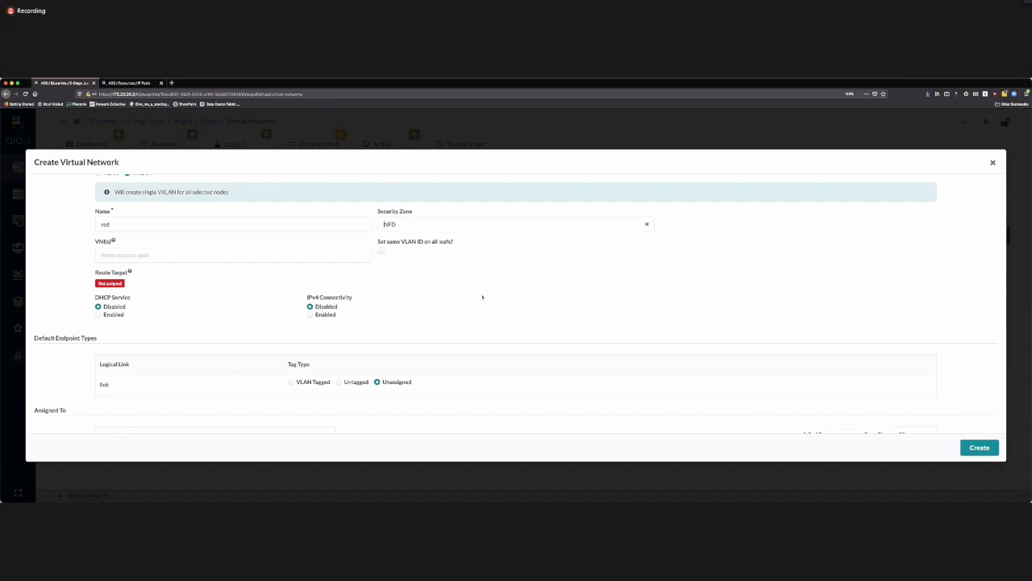
scroll("down", 3)
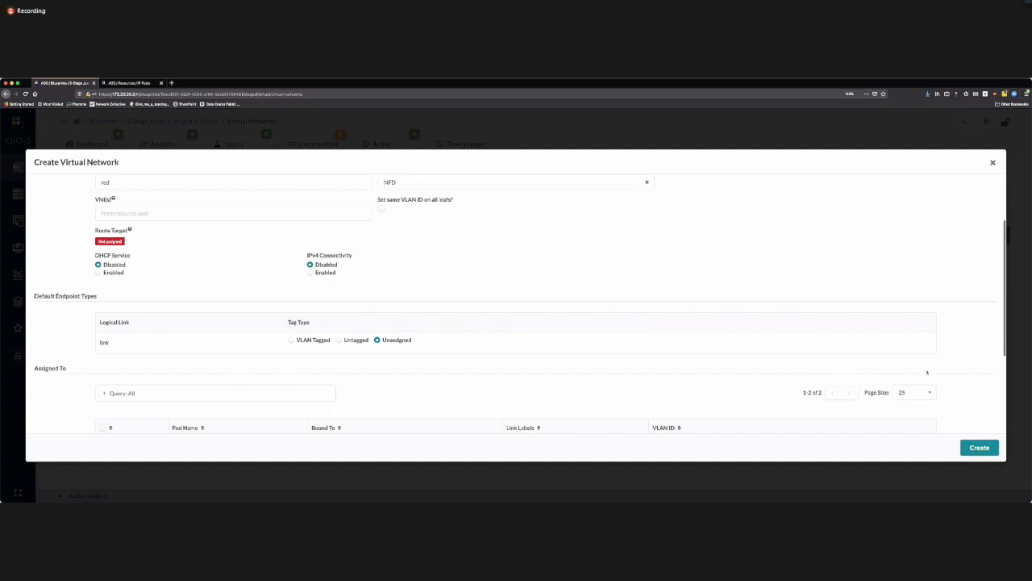
scroll("down", 3)
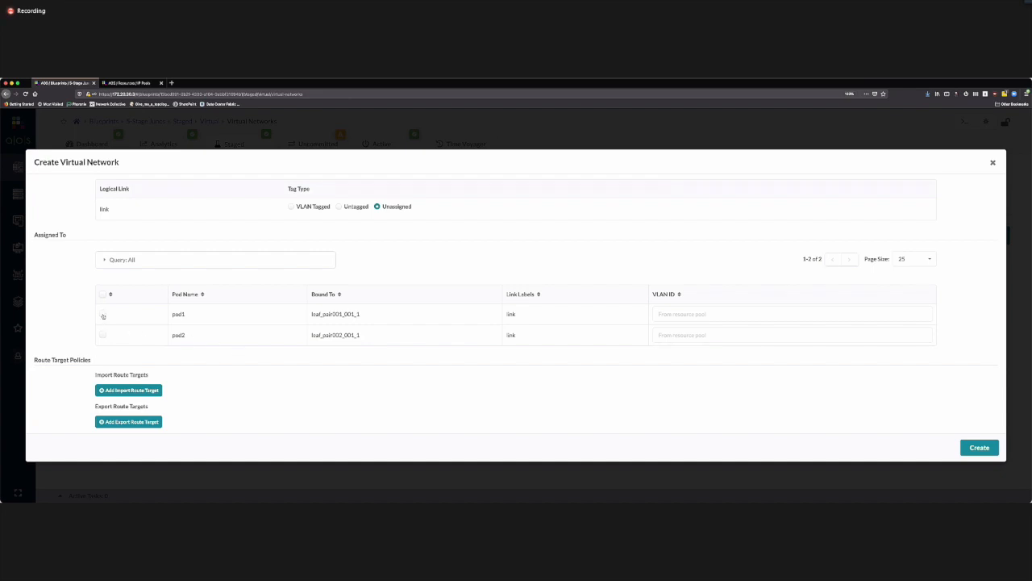
left_click(103, 314)
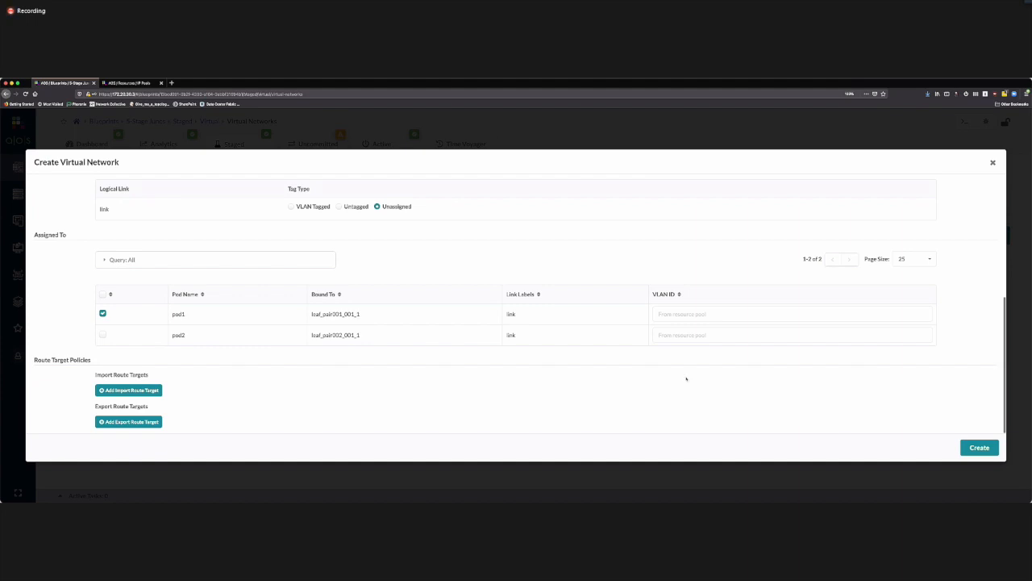
left_click(979, 448)
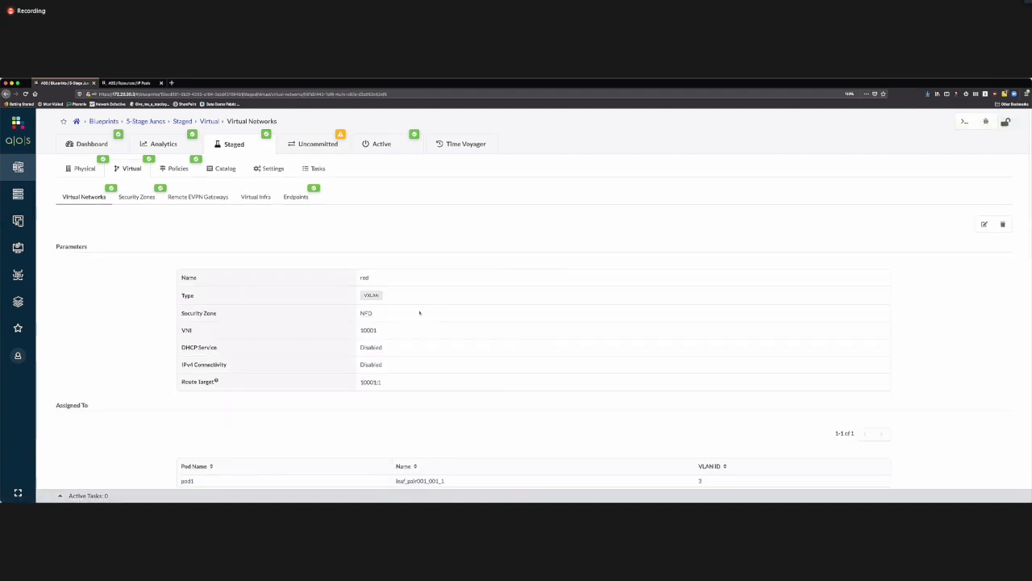
mouse_move(379, 306)
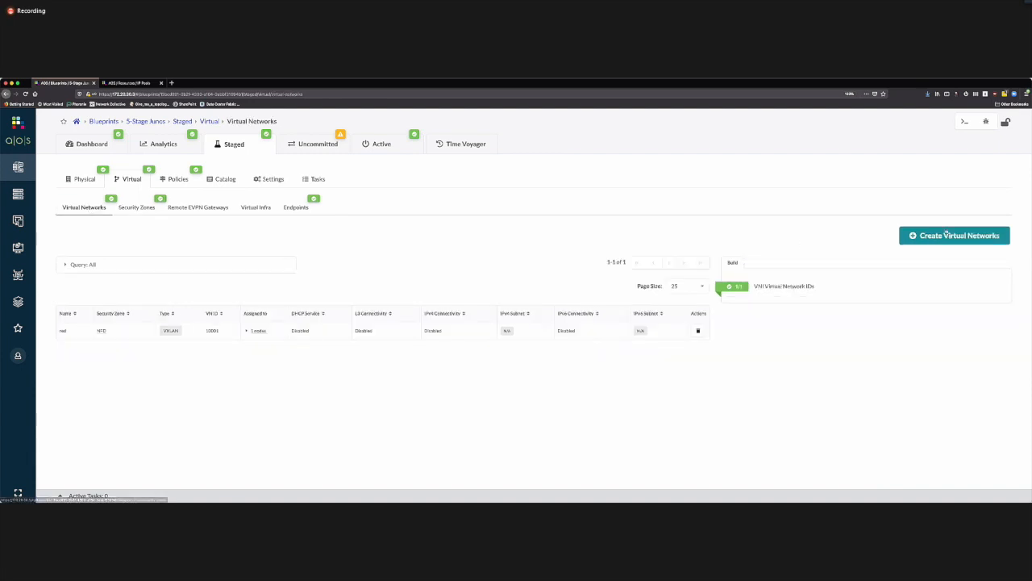
- Start a new VXLAN network named 'blue' in the NFD security zone
left_click(954, 235)
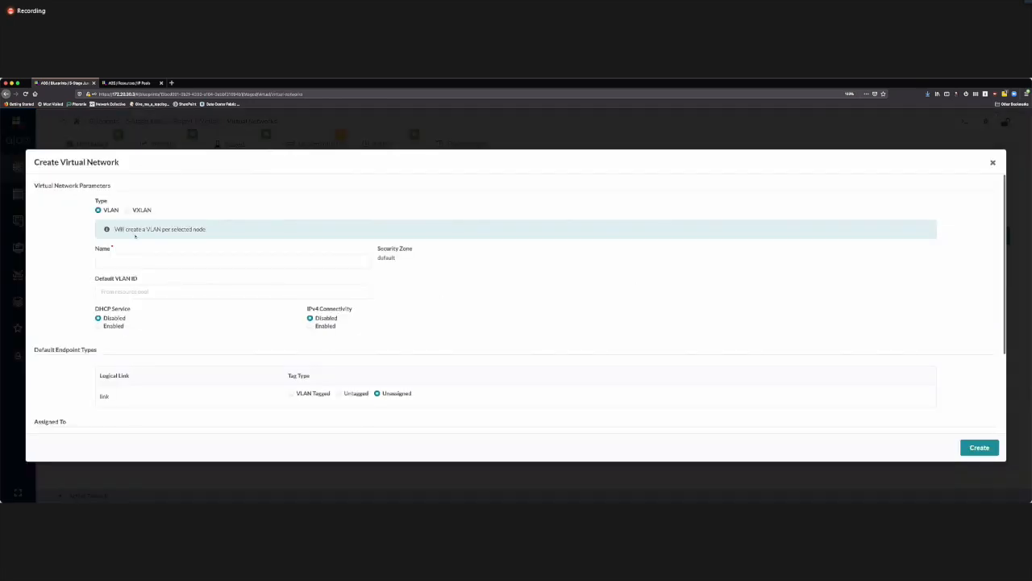
left_click(127, 210)
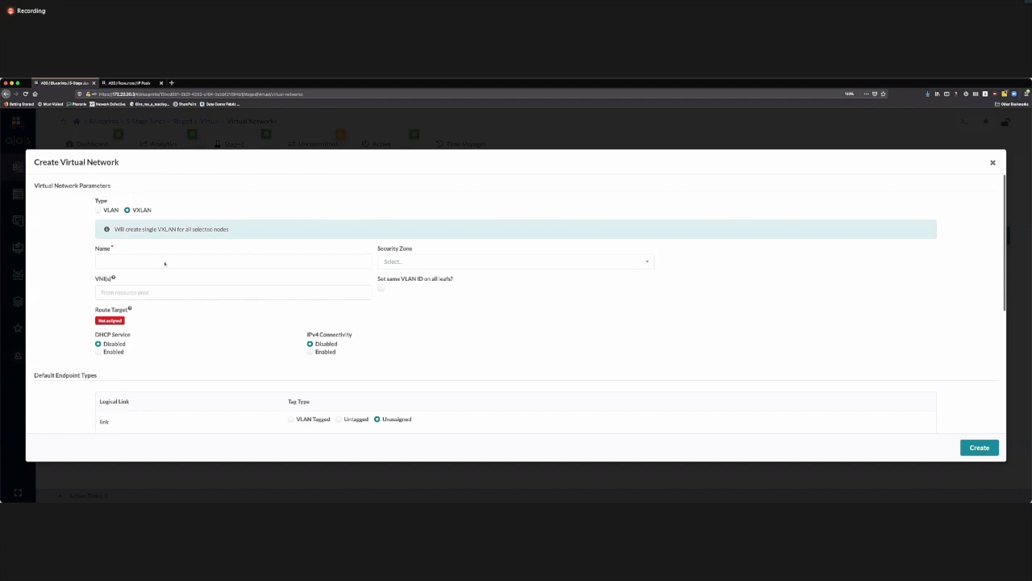
type("blue")
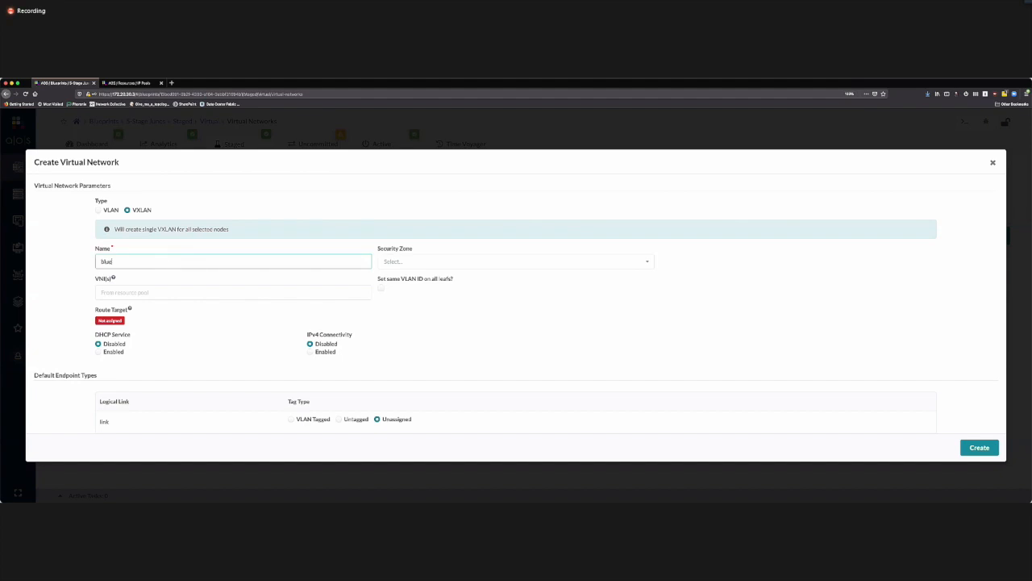
scroll("down", 3)
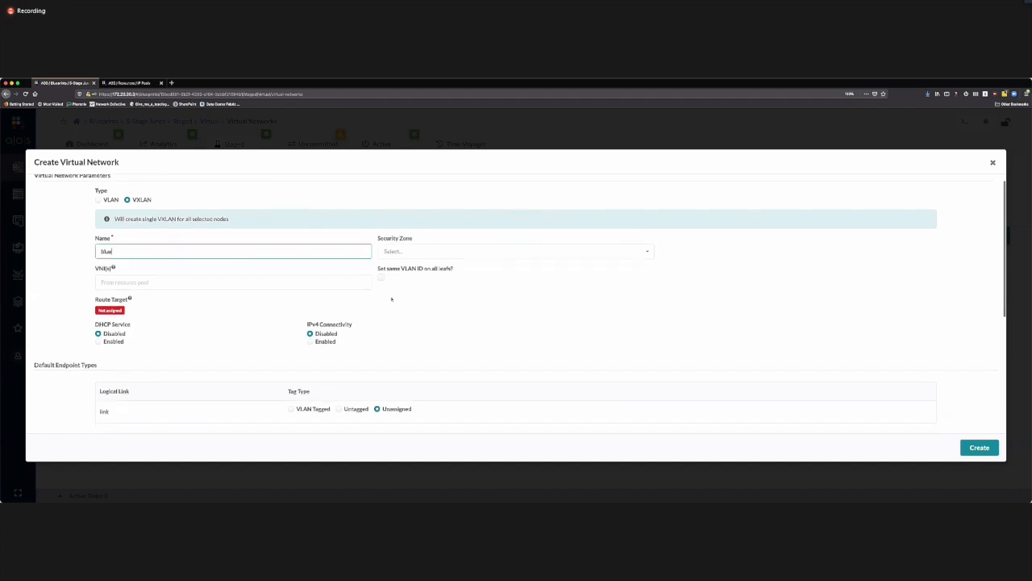
left_click(516, 250)
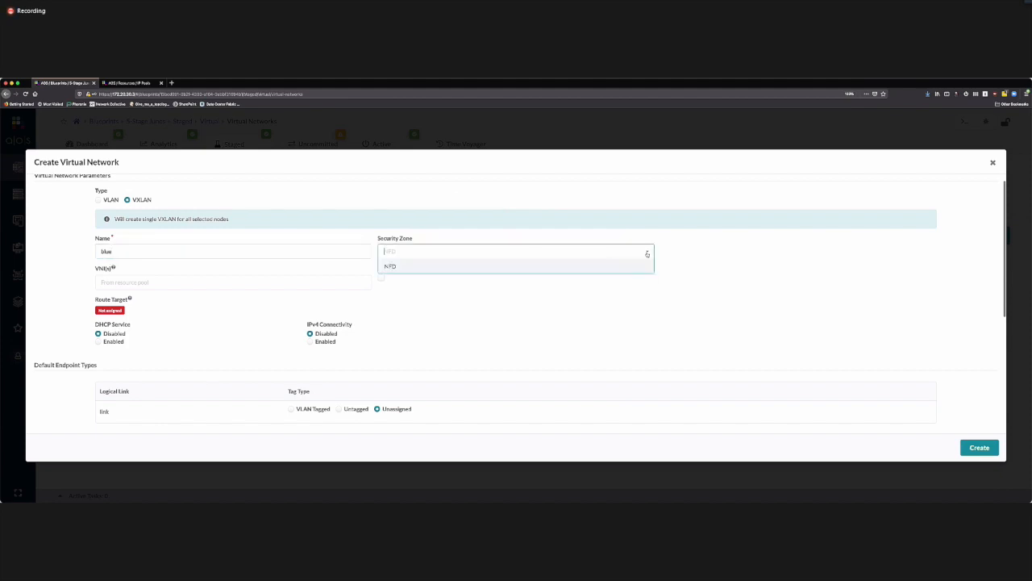
left_click(390, 267)
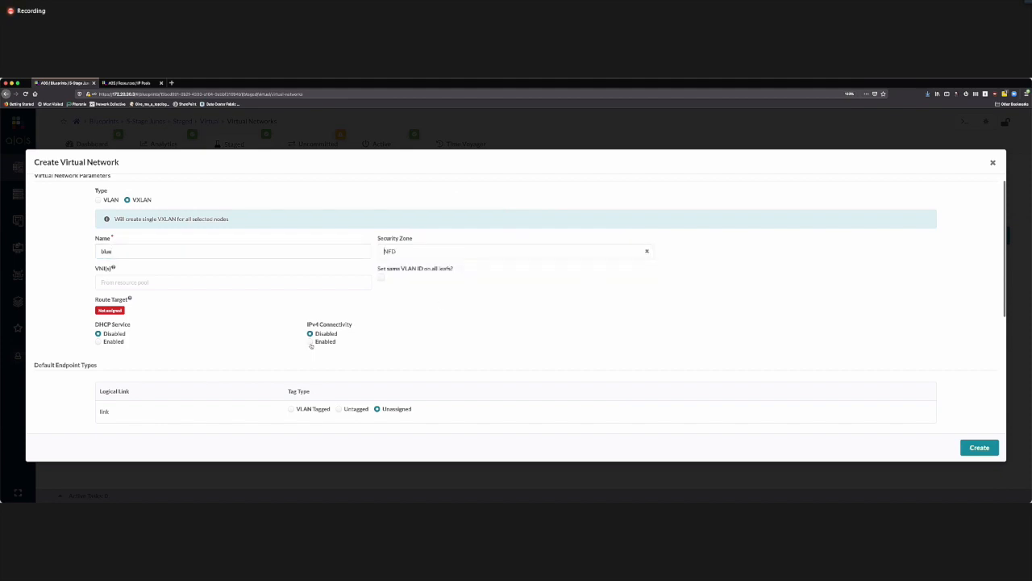
- Give blue IPv4 subnet 192.168.1.0/24, assign it to both pods, and create it
left_click(310, 324)
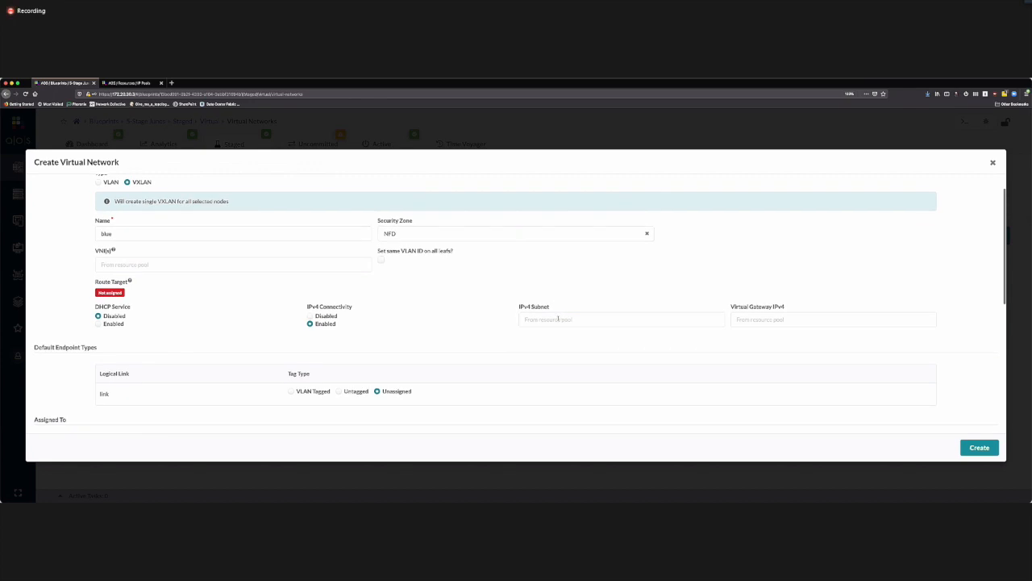
left_click(620, 318)
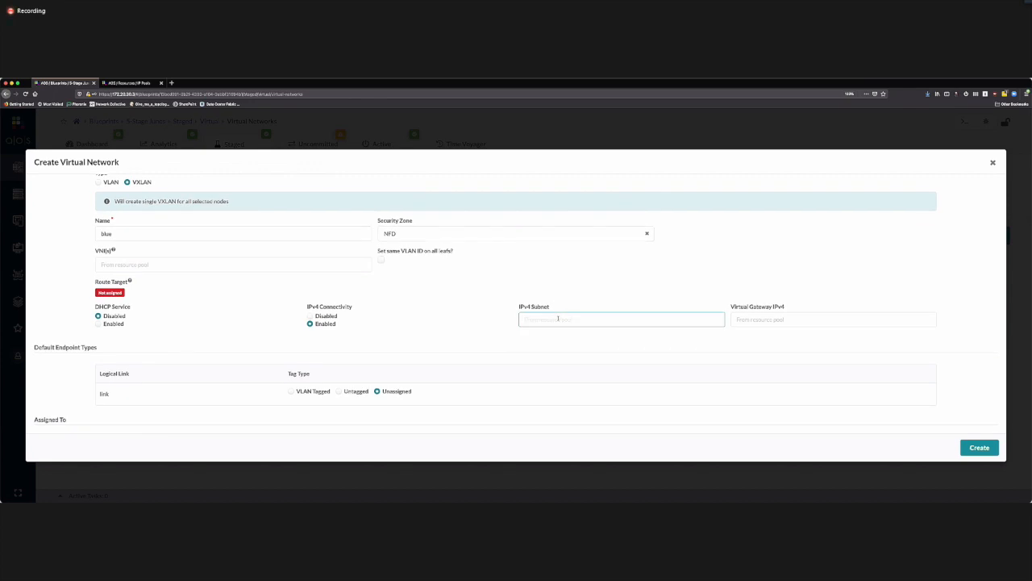
left_click(621, 318)
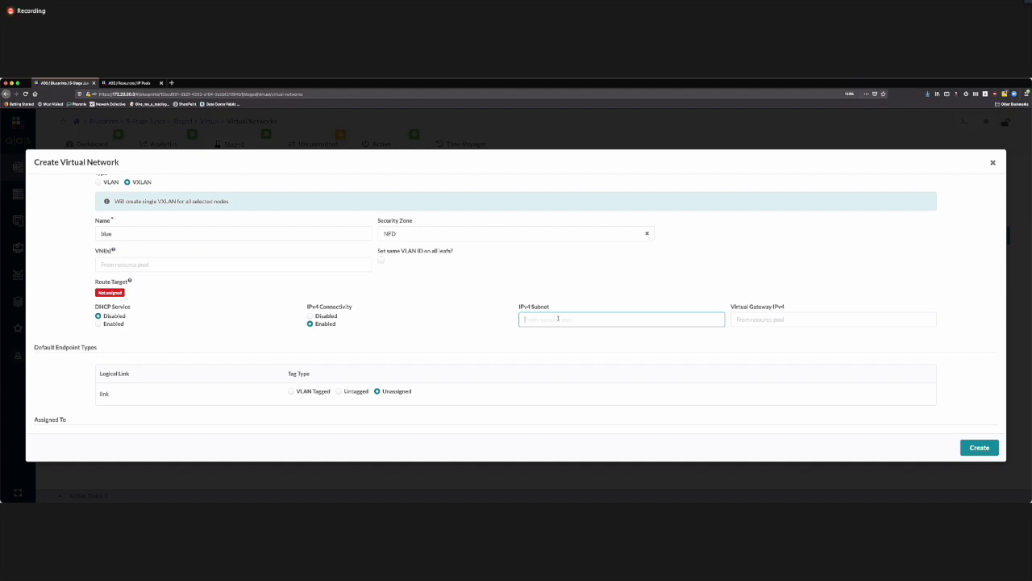
type("1")
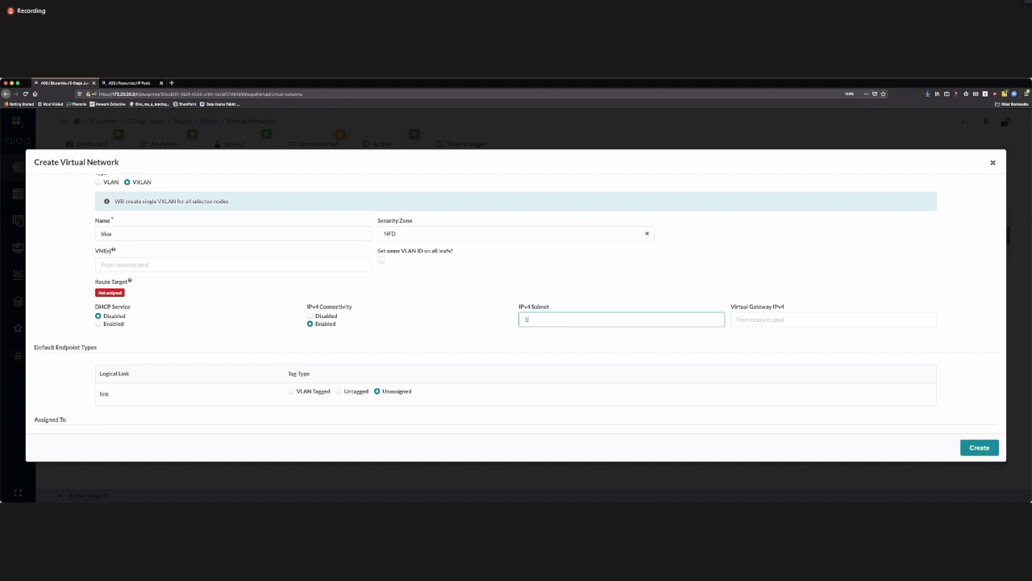
type("92.168.1.0/24")
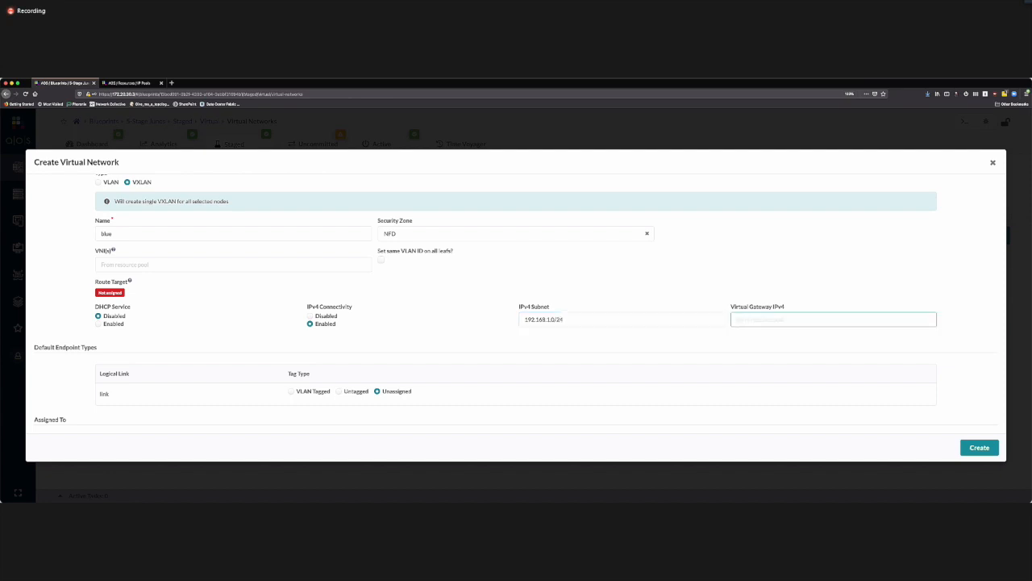
type("192")
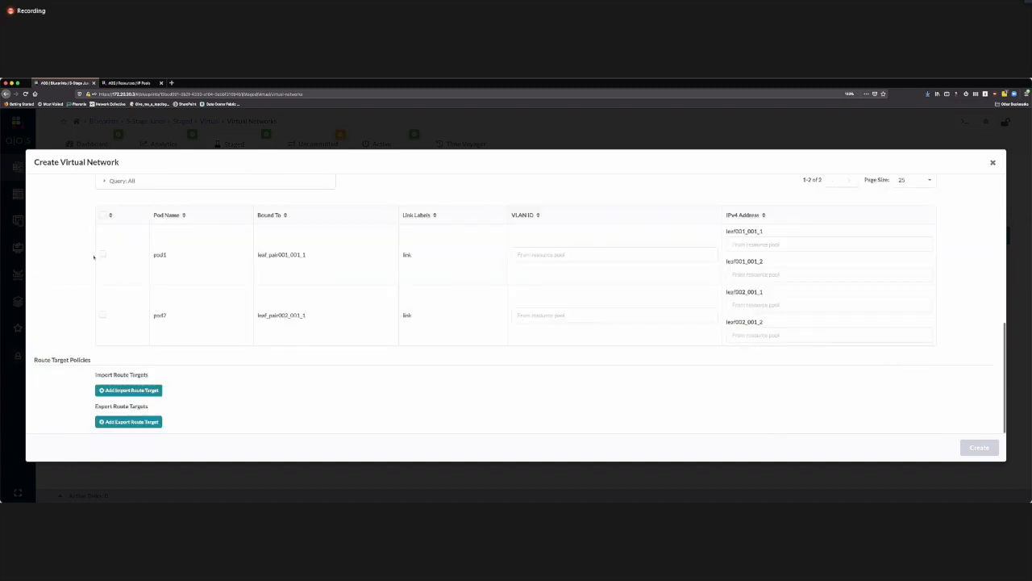
left_click(102, 253)
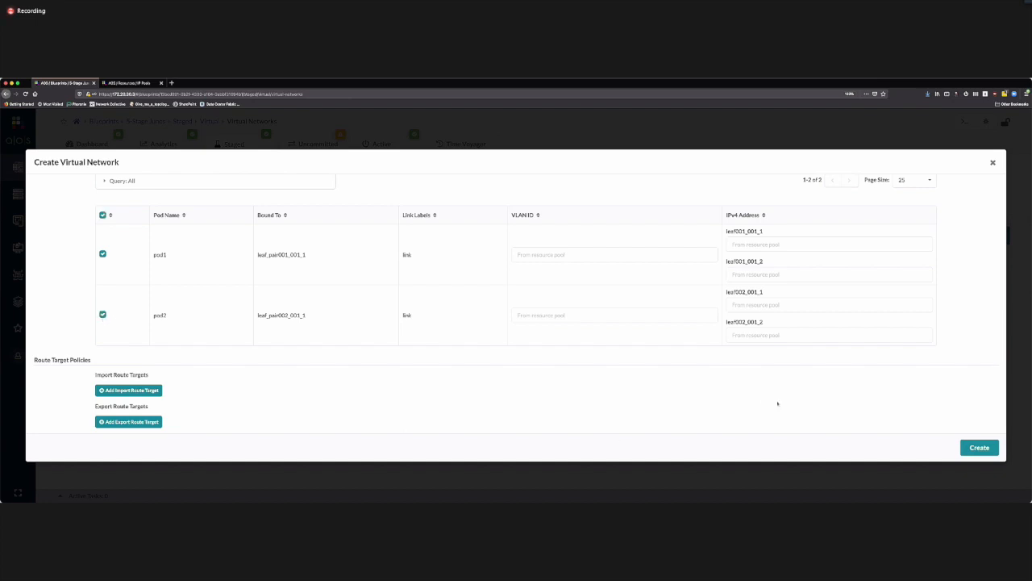
mouse_move(979, 448)
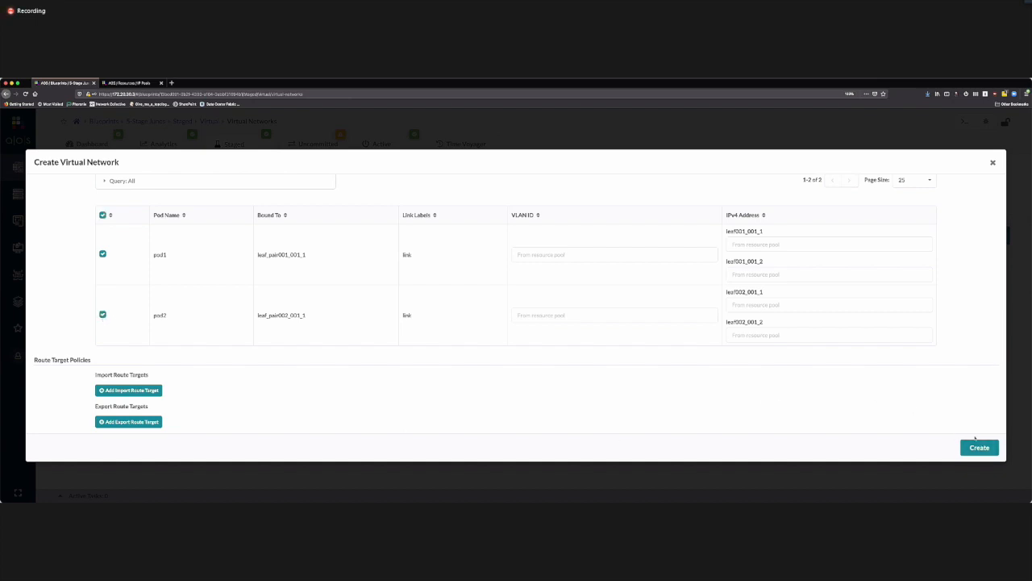
left_click(979, 448)
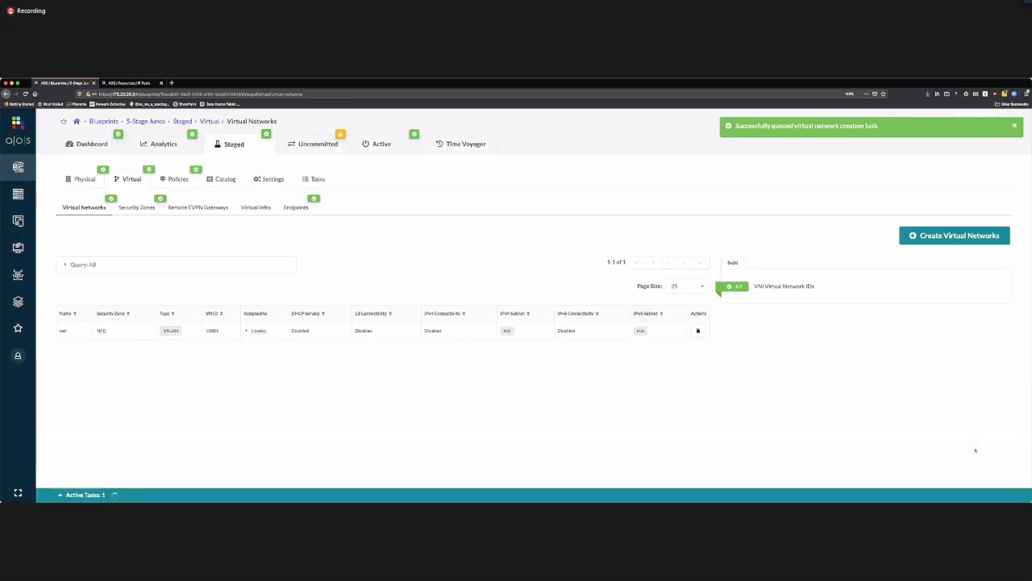
mouse_move(136, 362)
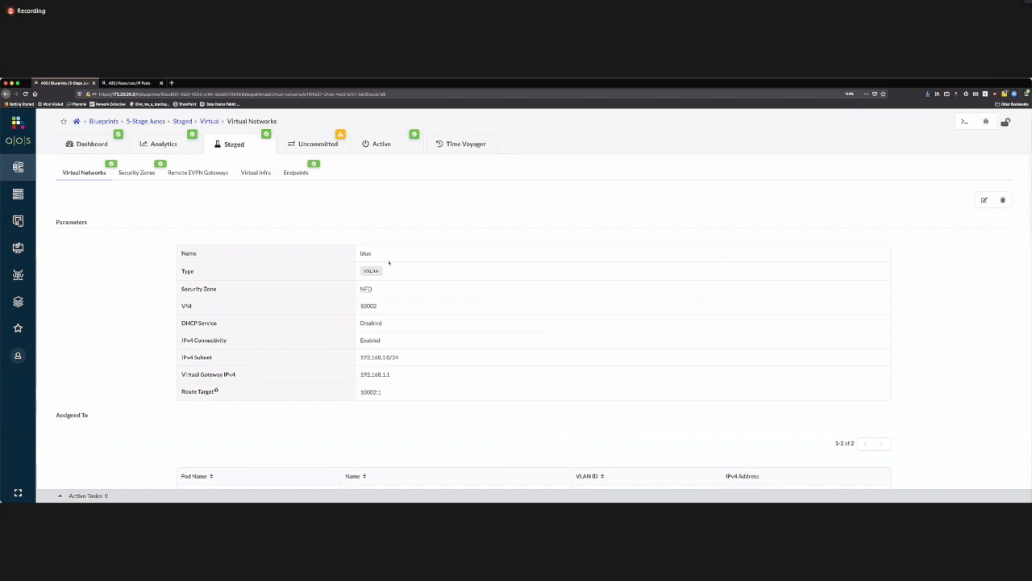
mouse_move(400, 296)
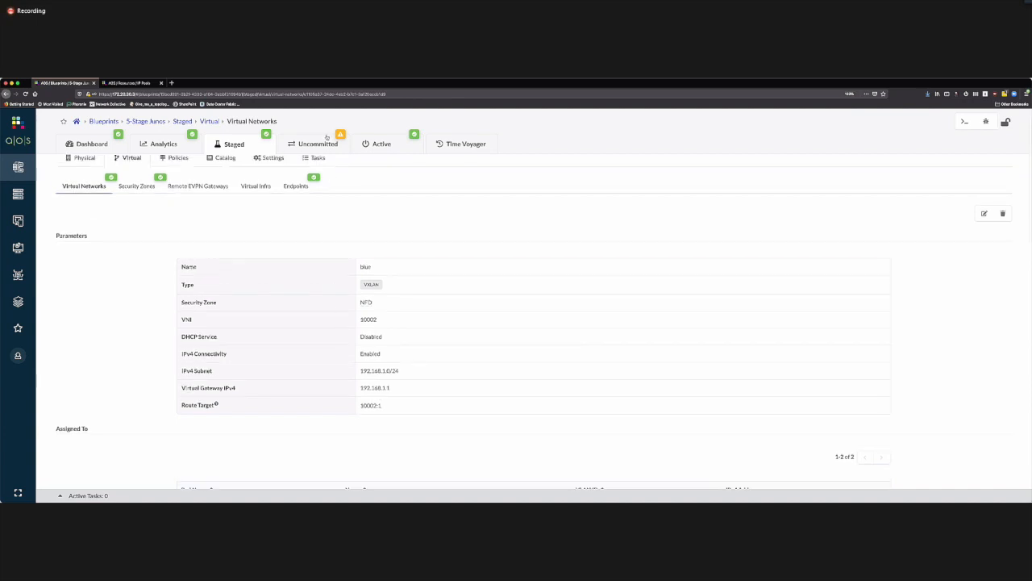
- Move from blue's details (VNI 10002, gateway 192.168.1.1) to the uncommitted changes
left_click(317, 143)
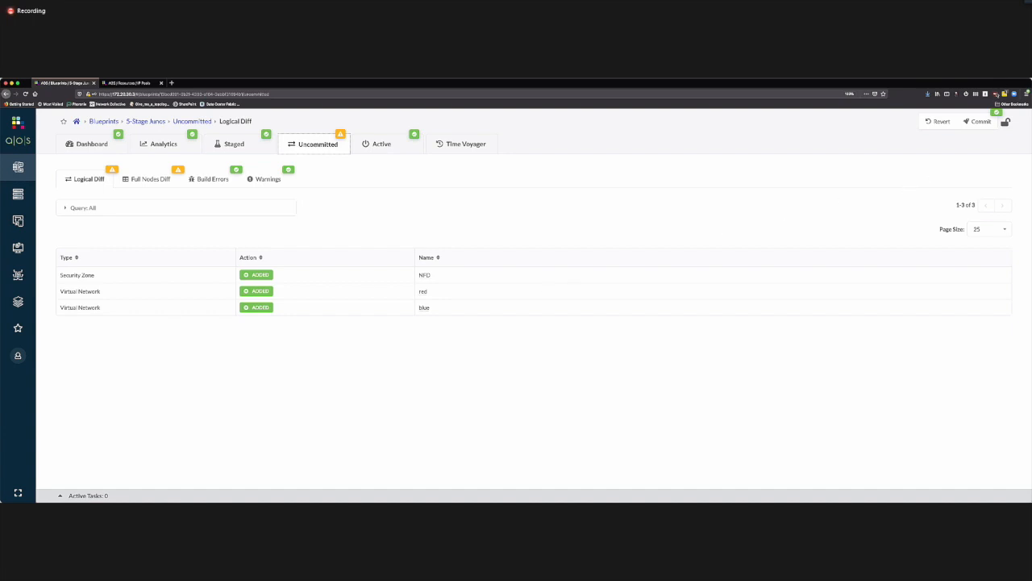
mouse_move(981, 121)
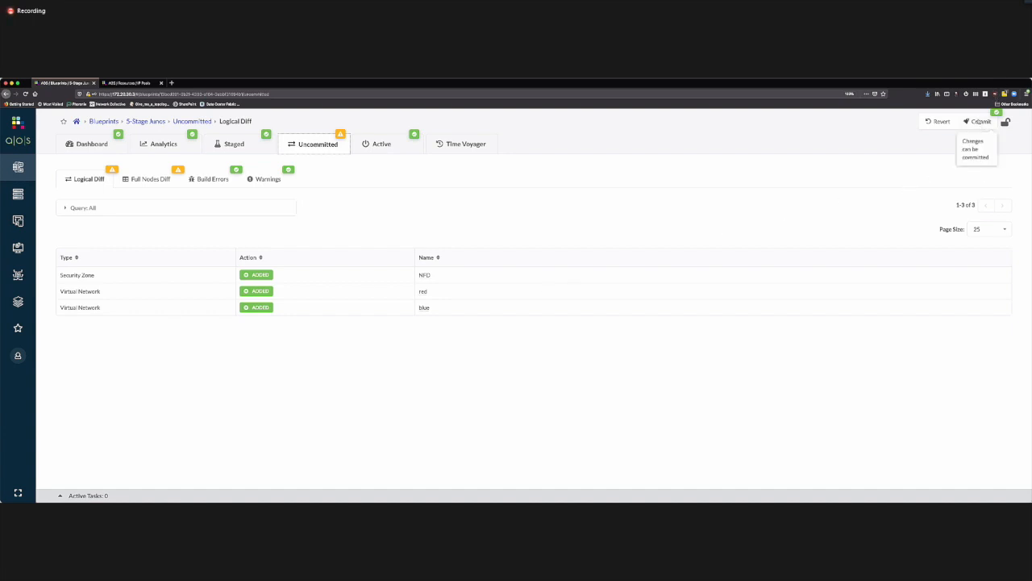
- Open the Commit dialog for the NFD zone, red and blue additions
left_click(979, 121)
type("NFD")
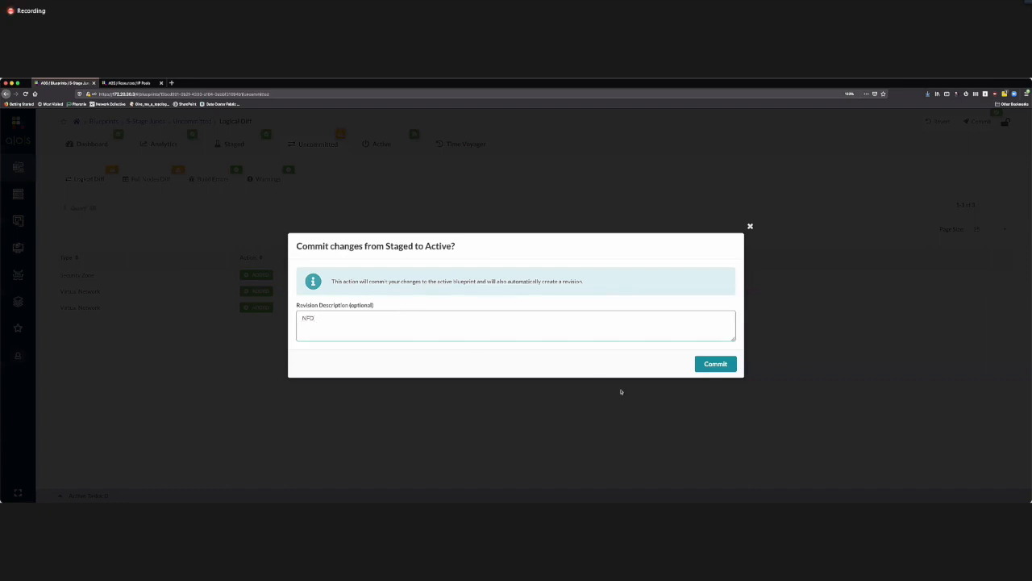
- Commit the staged changes with revision description 'NFD'
left_click(714, 364)
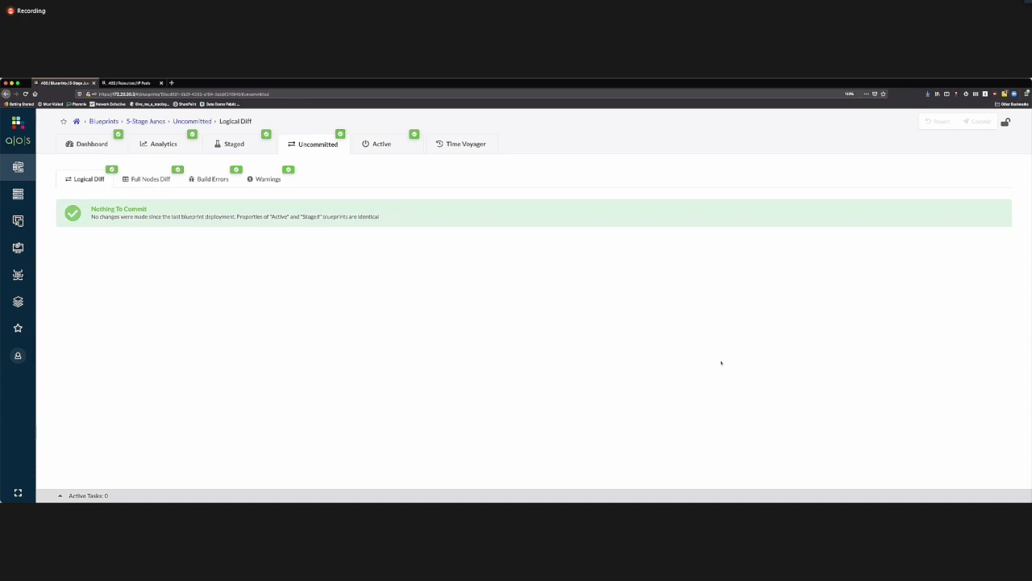
mouse_move(423, 343)
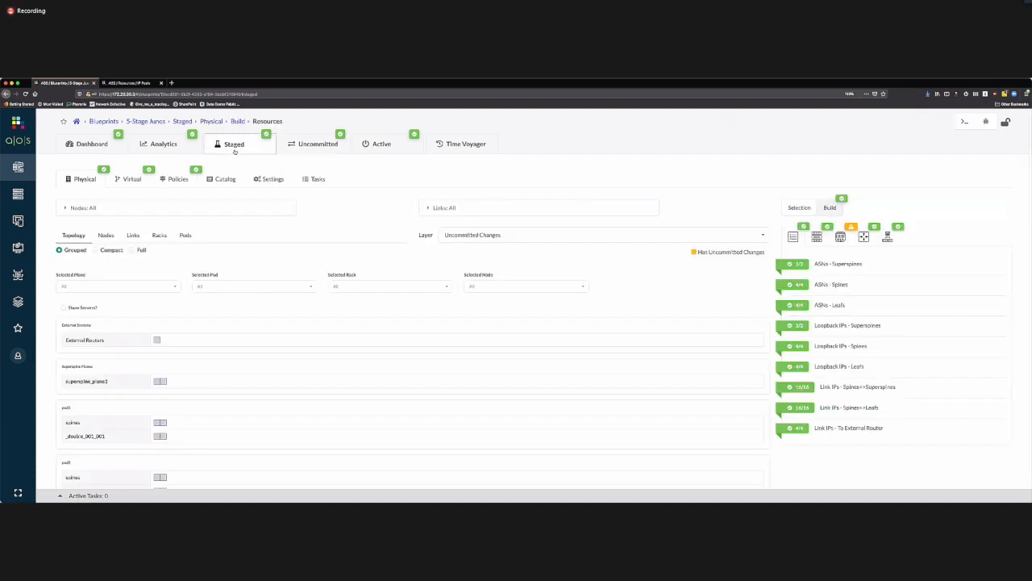
- Show the staged Virtual > Remote EVPN Gateways list, currently empty
left_click(132, 250)
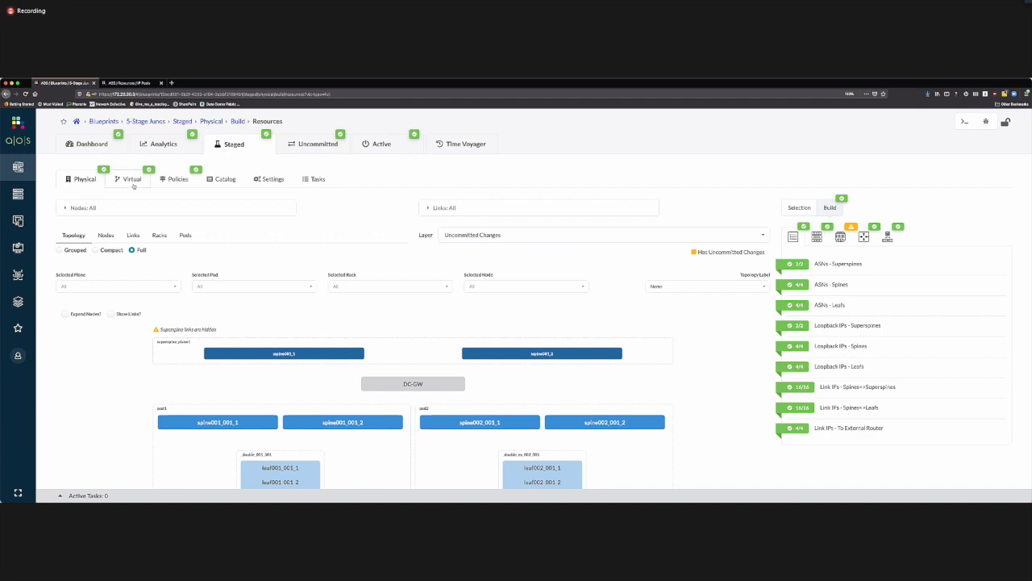
left_click(128, 178)
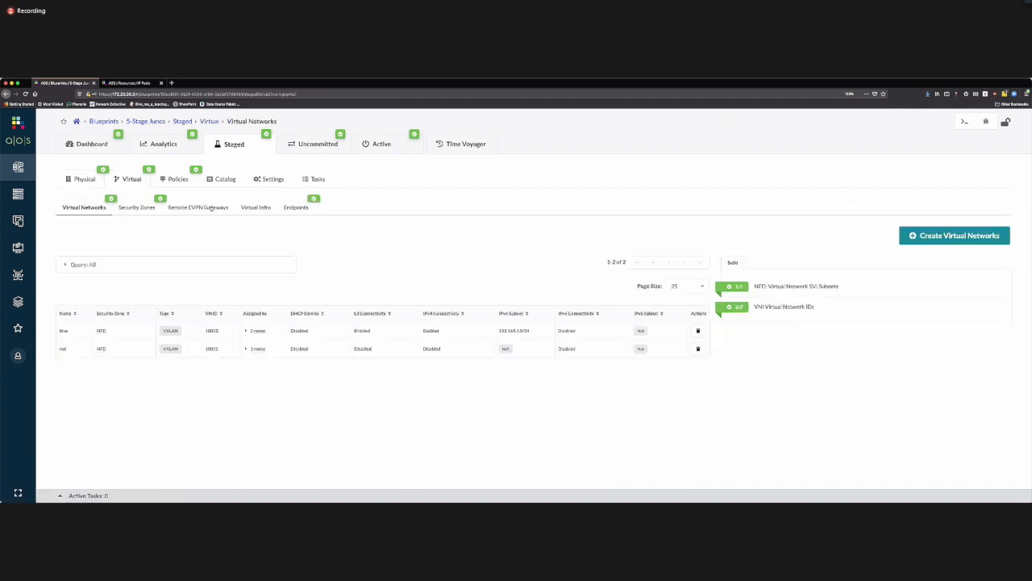
left_click(198, 207)
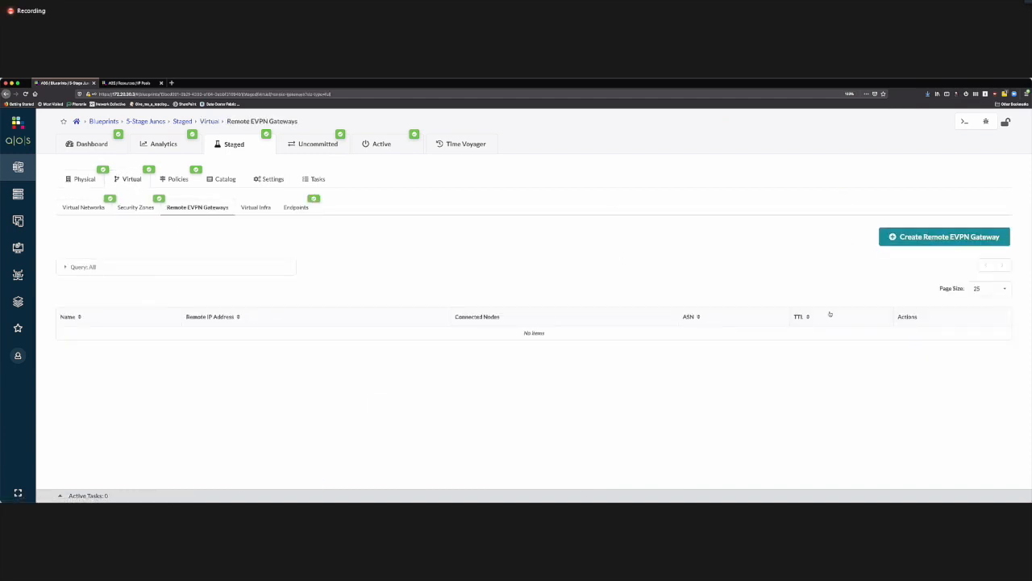
- Create gateway NFD-GW at 1.1.1.1, ASN 10, TTL 30, on leaf001_001_1 and leaf001_001_2
left_click(943, 236)
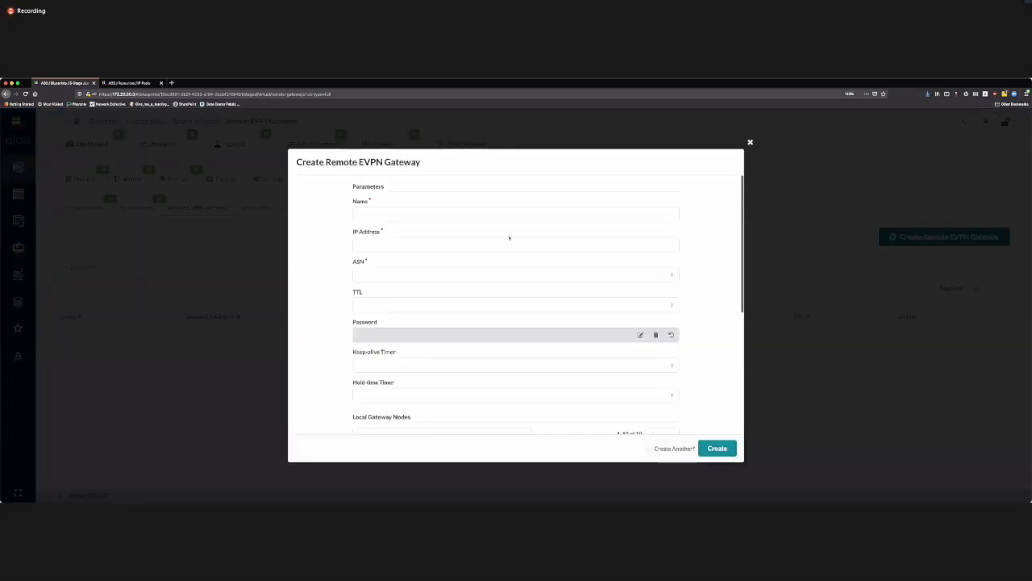
left_click(516, 213)
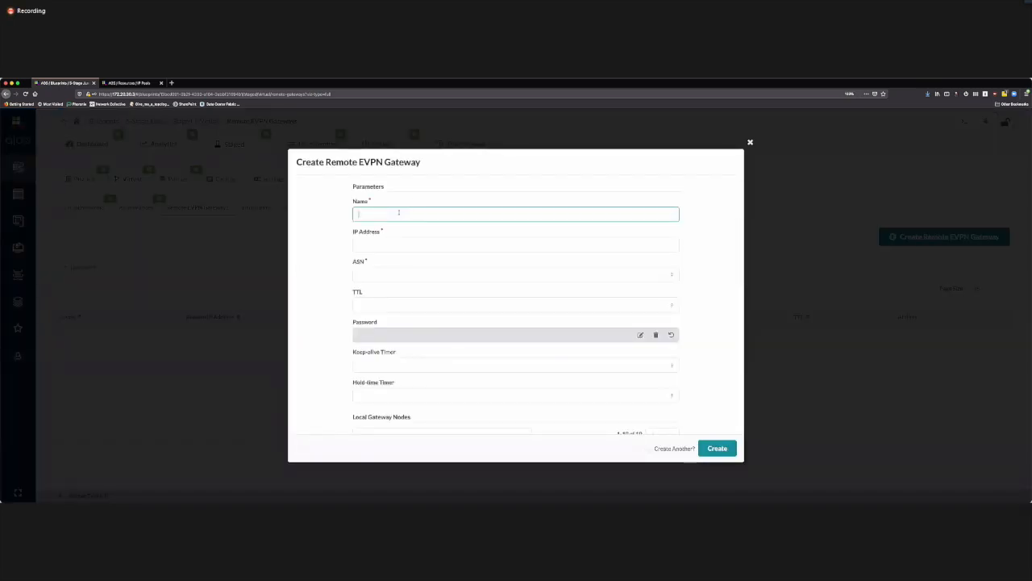
type("NFD-GW")
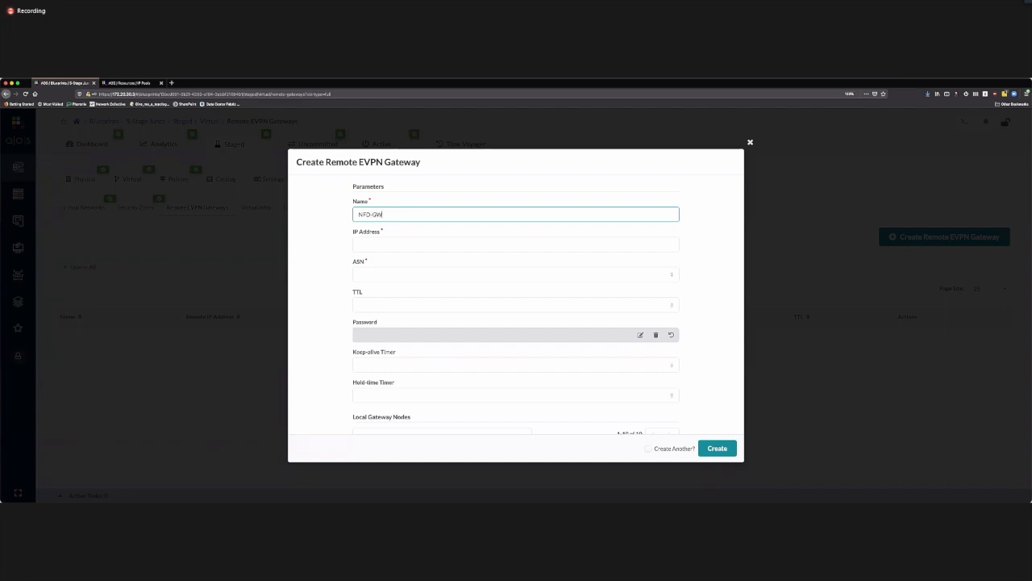
left_click(515, 245)
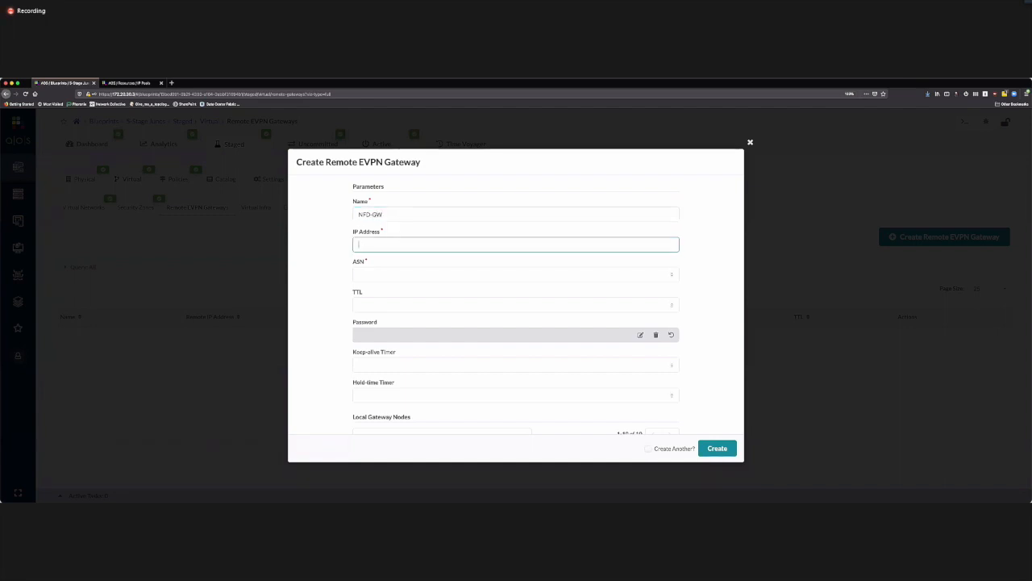
type("1.1.1.1")
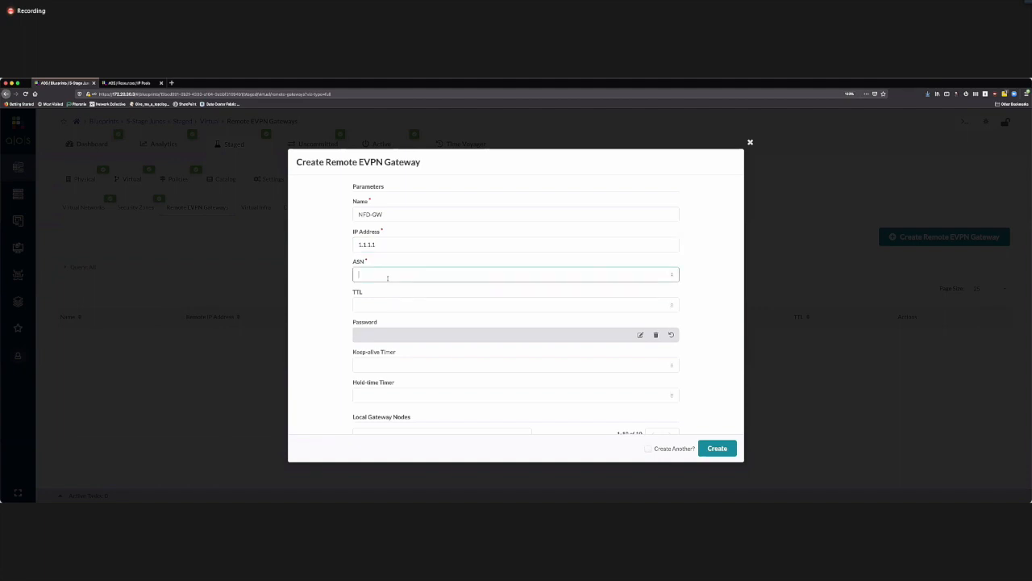
type("10")
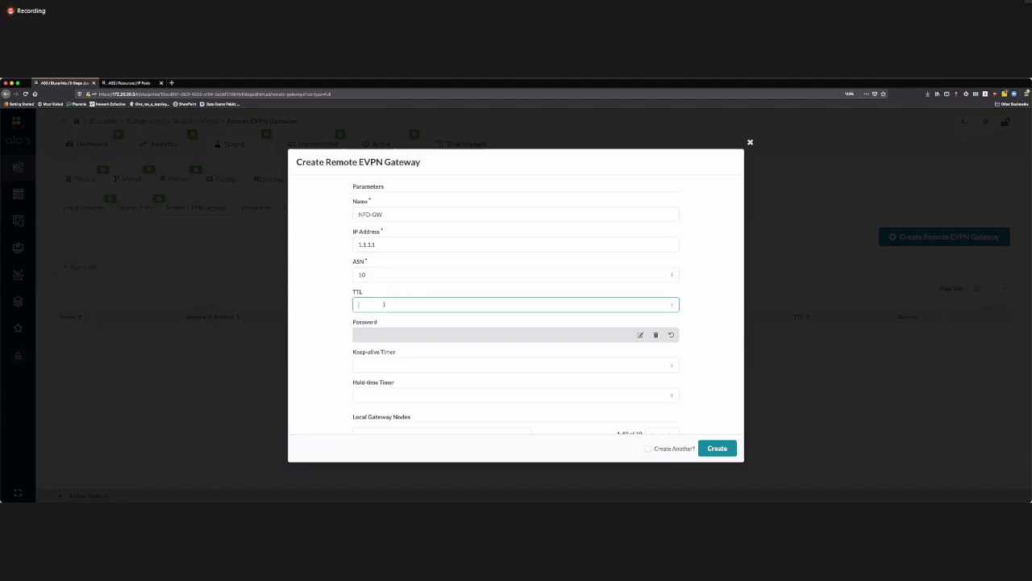
type("10")
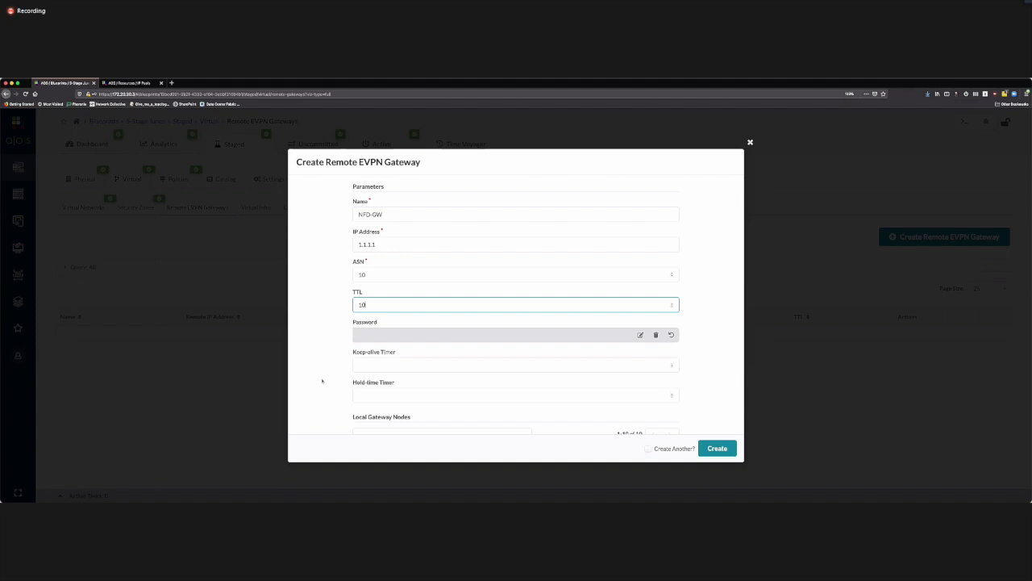
scroll("down", 3)
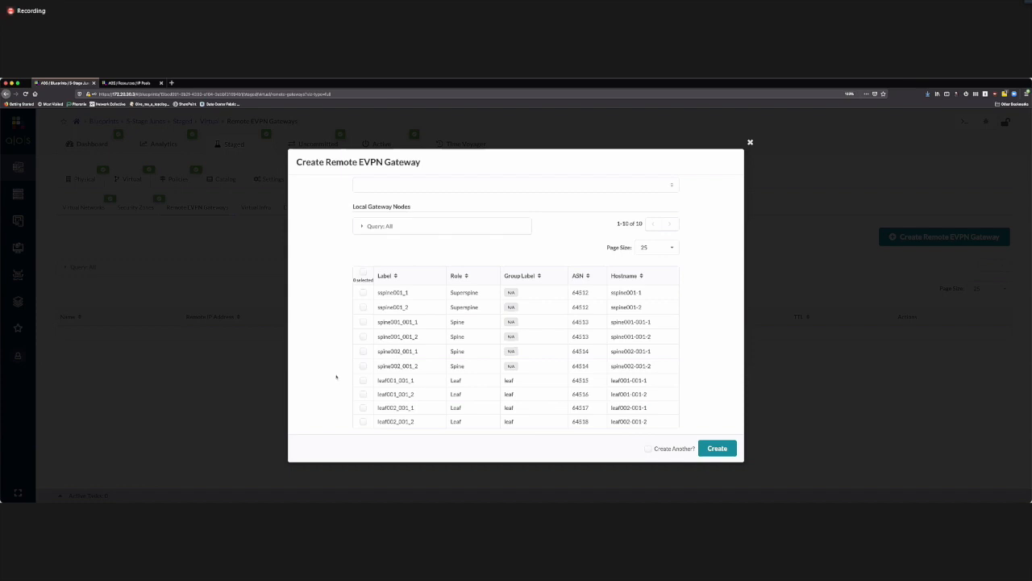
mouse_move(312, 380)
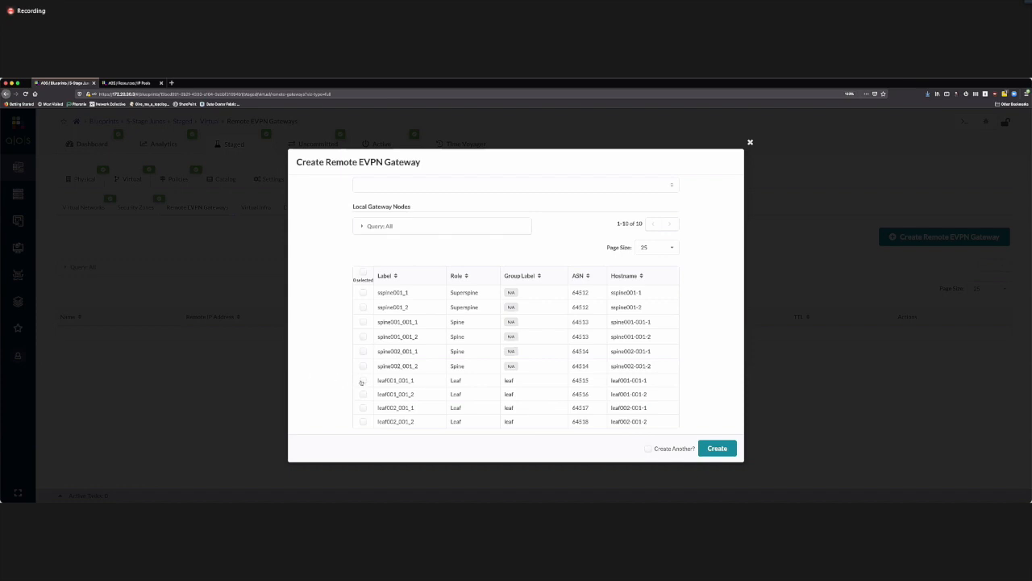
left_click(363, 380)
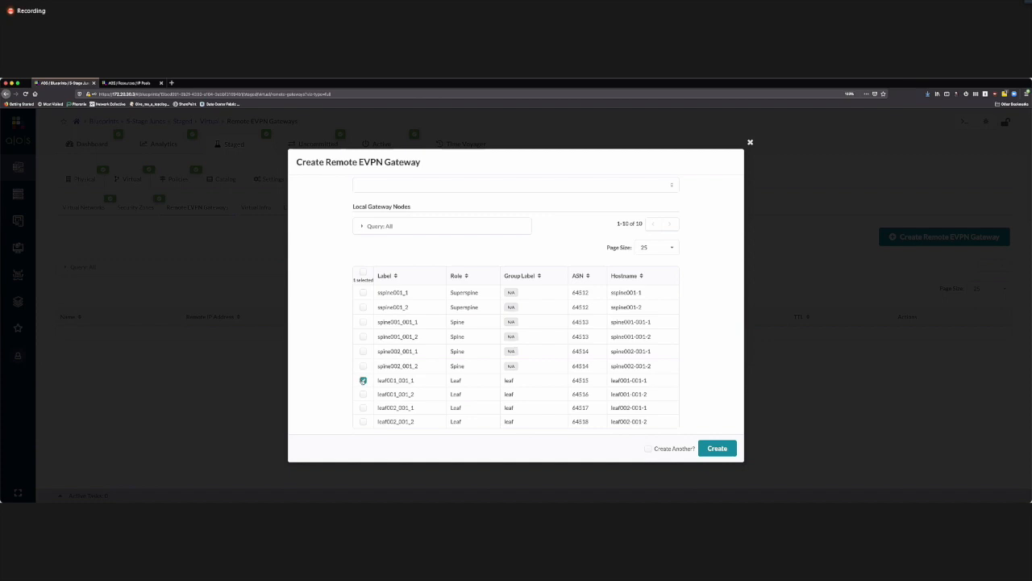
left_click(363, 393)
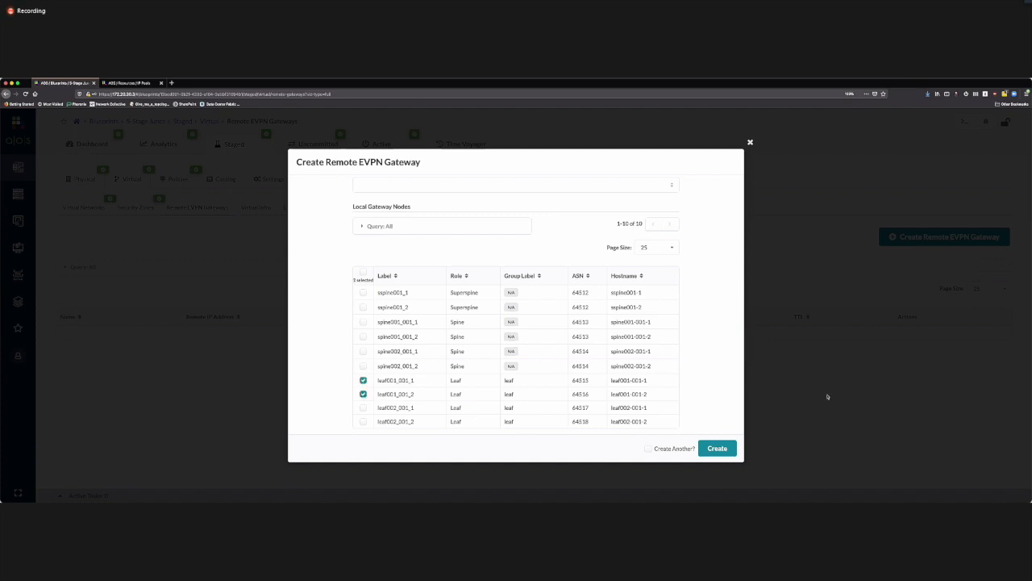
left_click(716, 448)
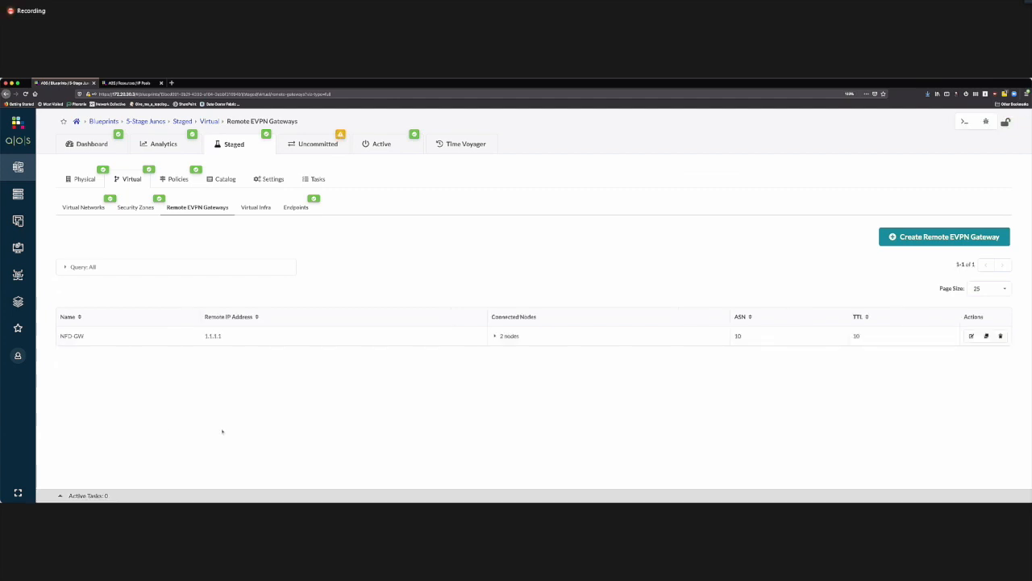
left_click(72, 336)
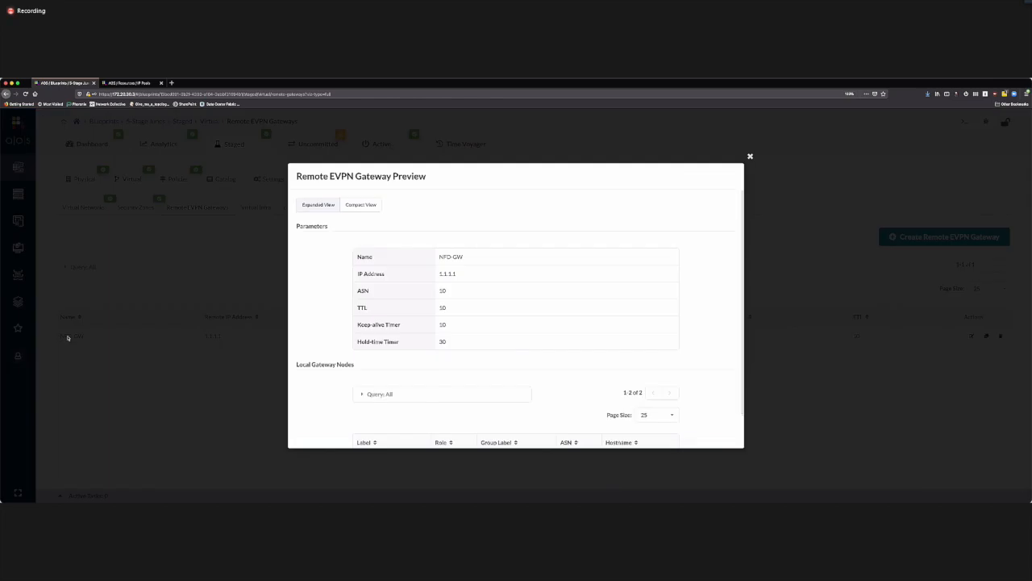
mouse_move(516, 296)
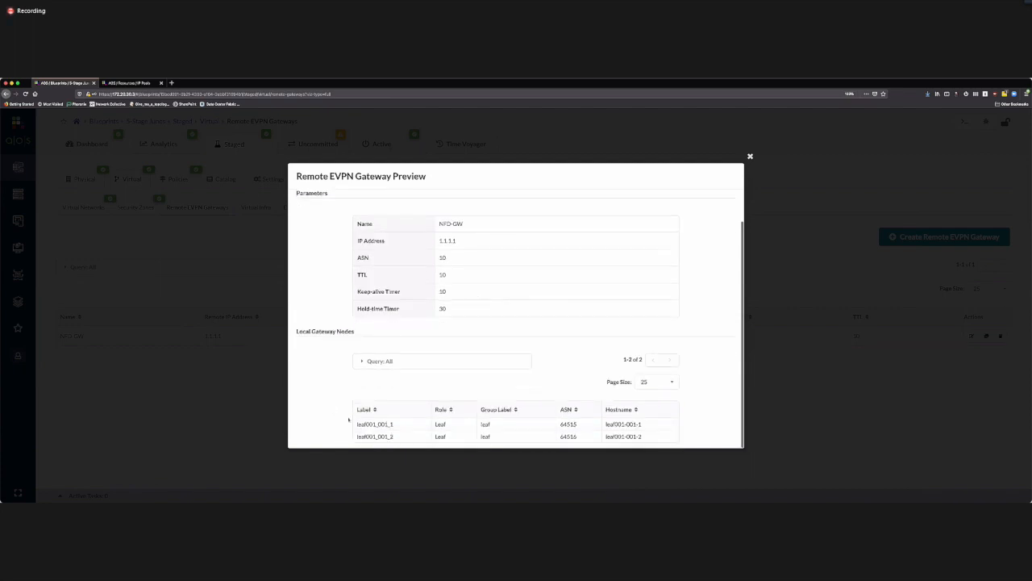
left_click(749, 156)
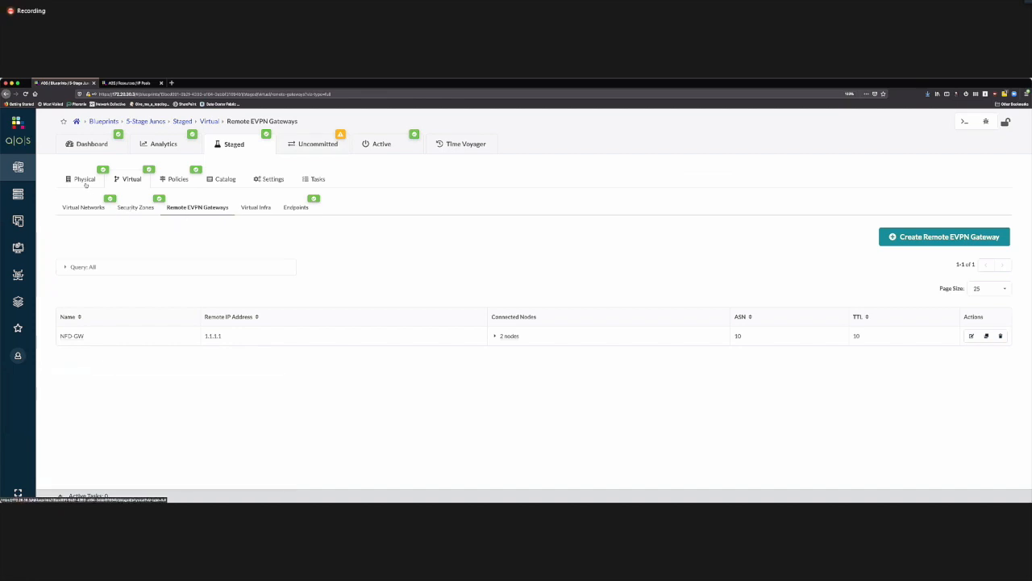
- View the staged physical topology with links shown, then open Time Voyager's revision list
left_click(85, 178)
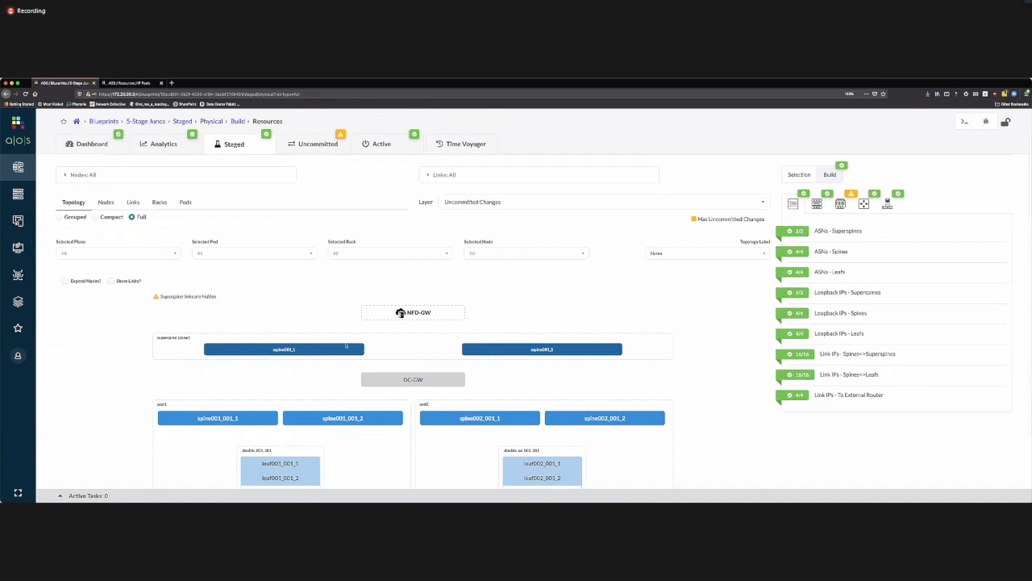
left_click(112, 274)
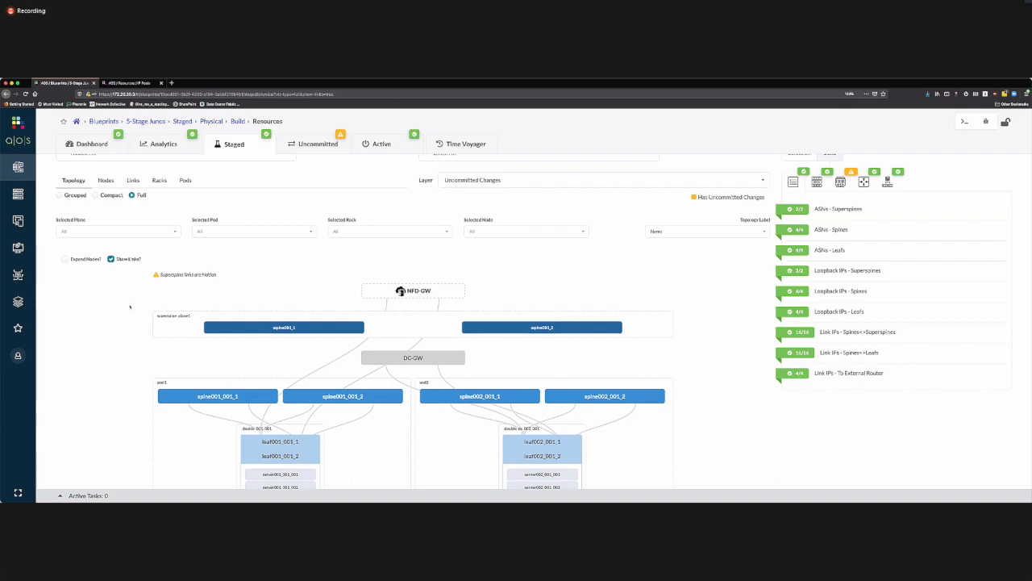
mouse_move(113, 209)
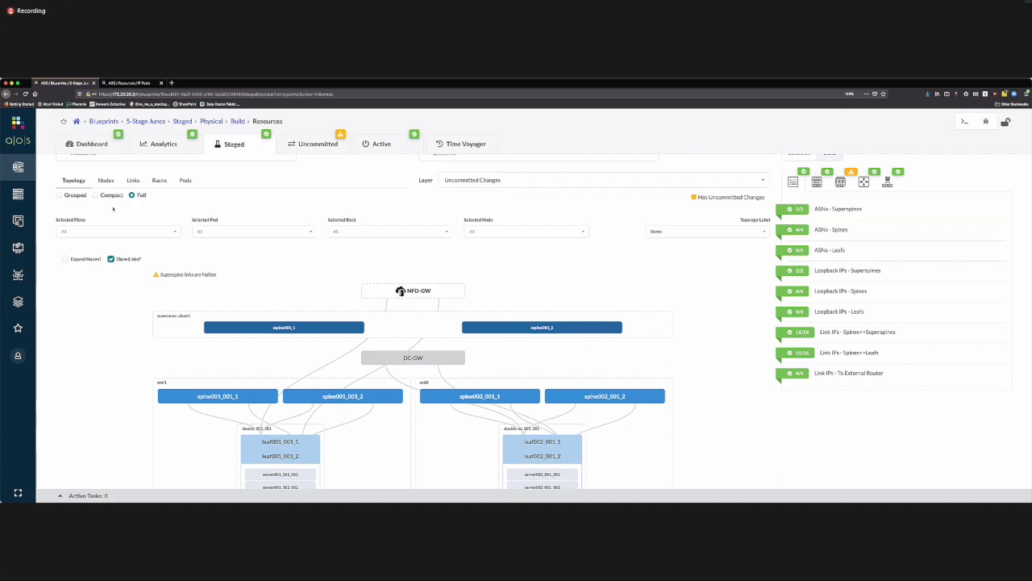
mouse_move(120, 291)
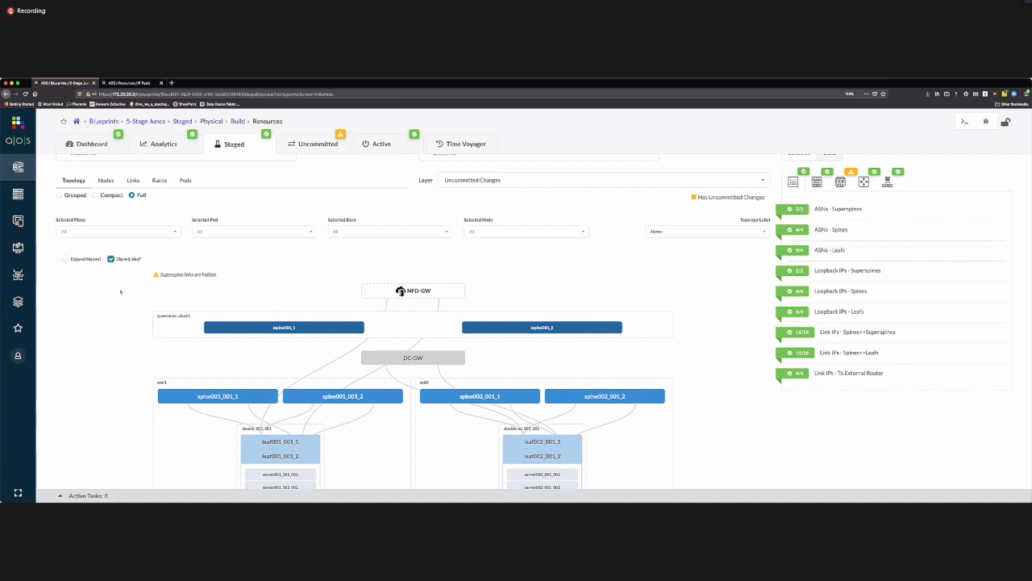
mouse_move(113, 314)
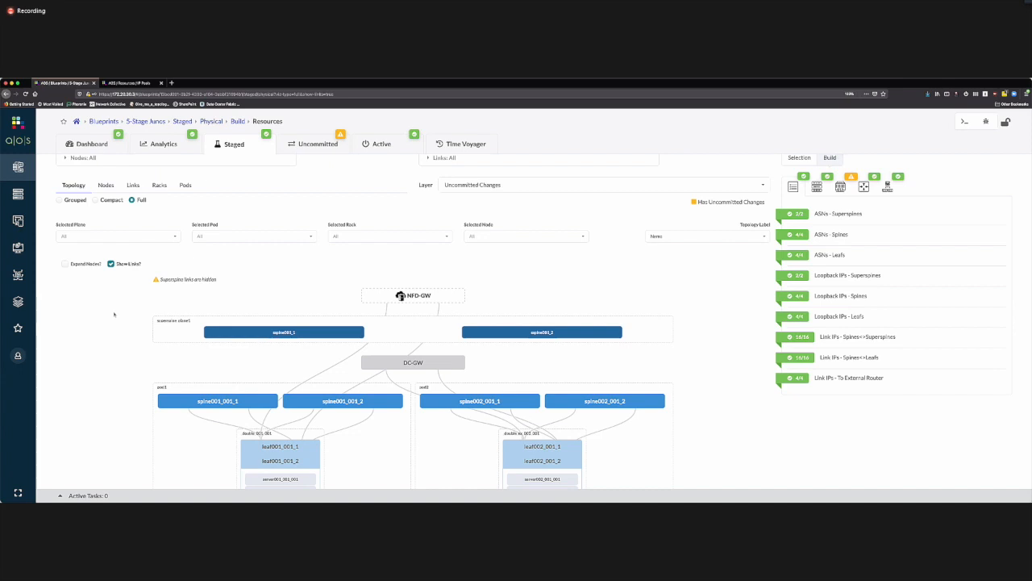
mouse_move(288, 278)
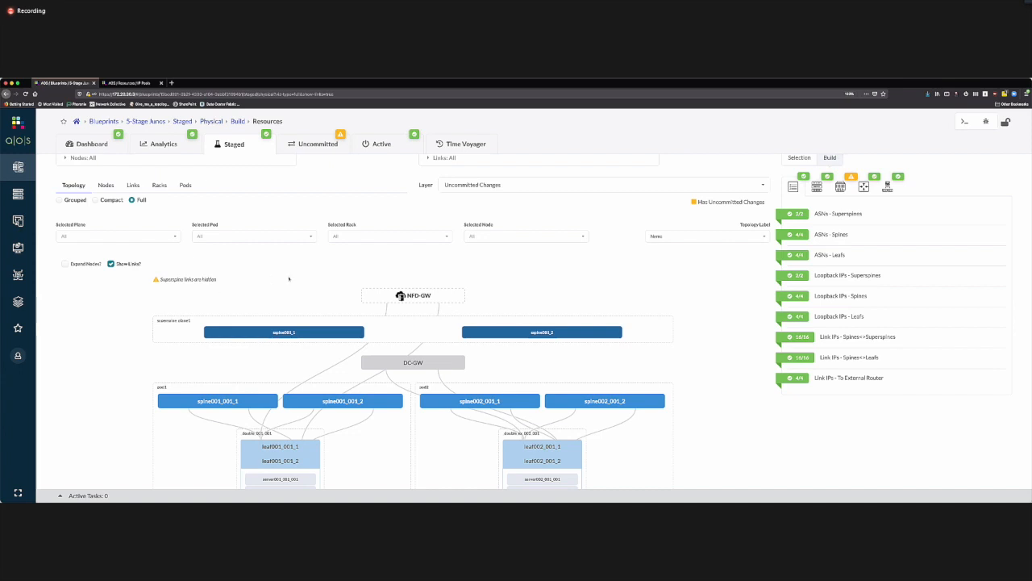
left_click(461, 143)
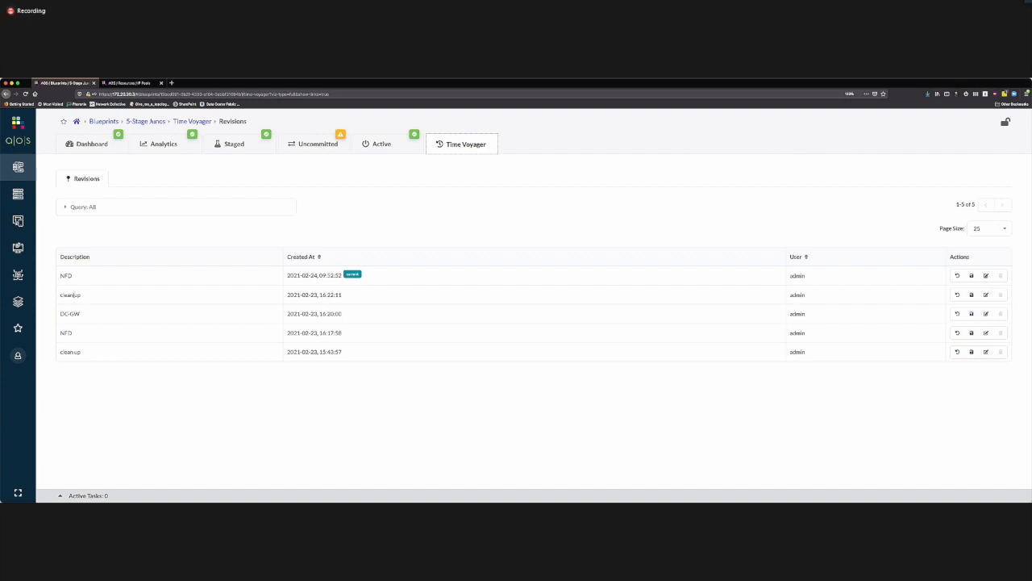
mouse_move(537, 292)
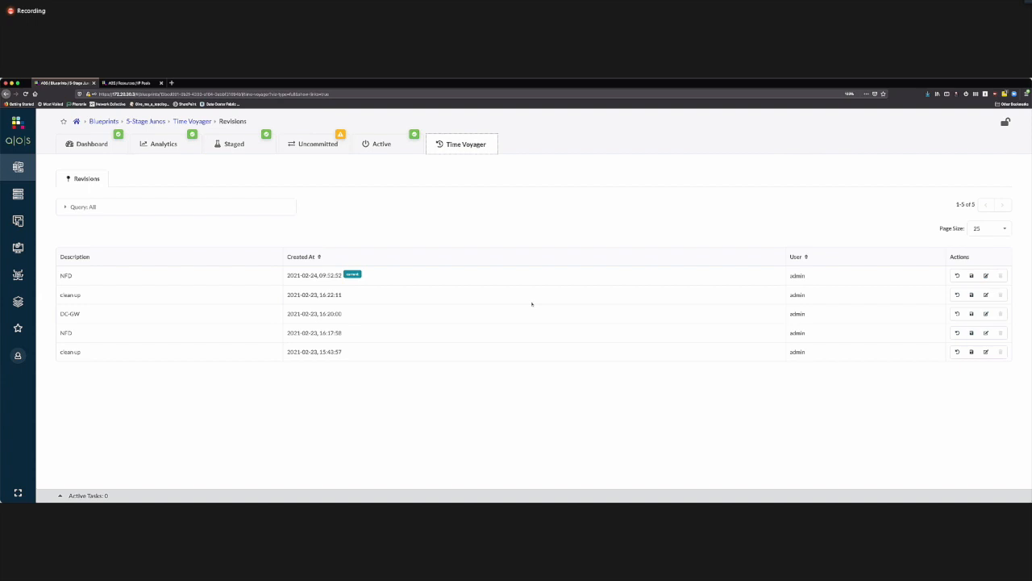
mouse_move(958, 295)
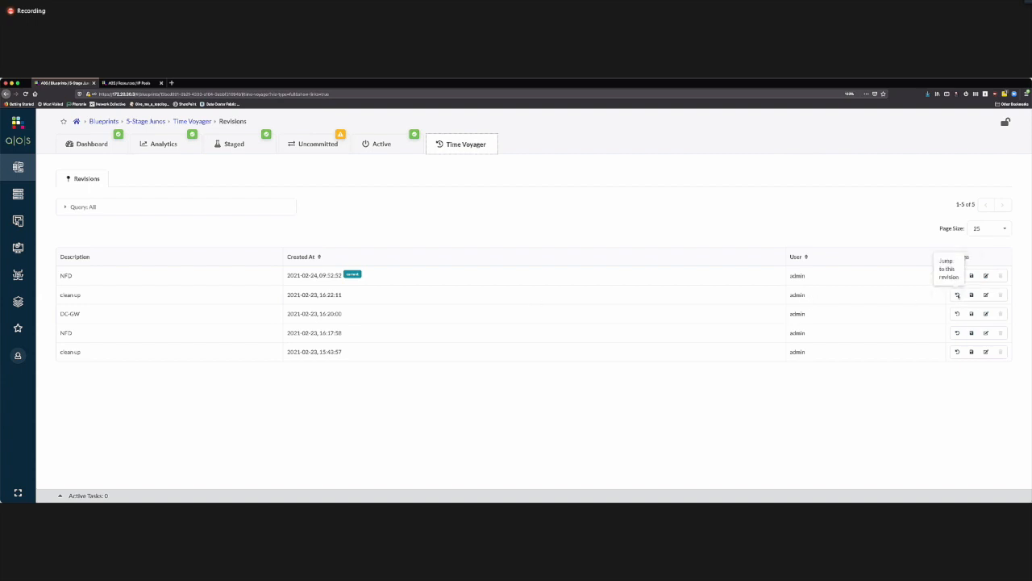
left_click(957, 294)
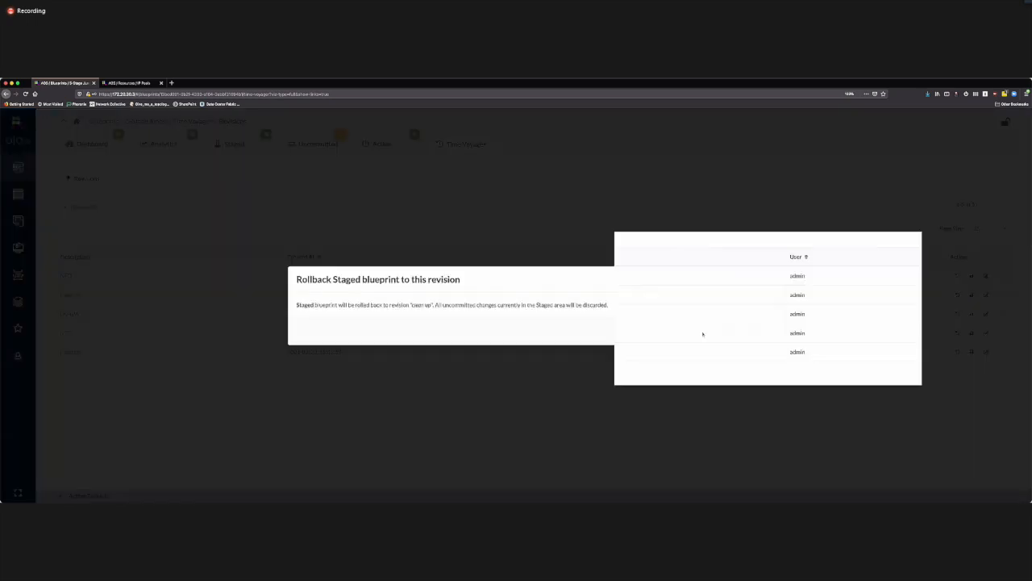
left_click(451, 329)
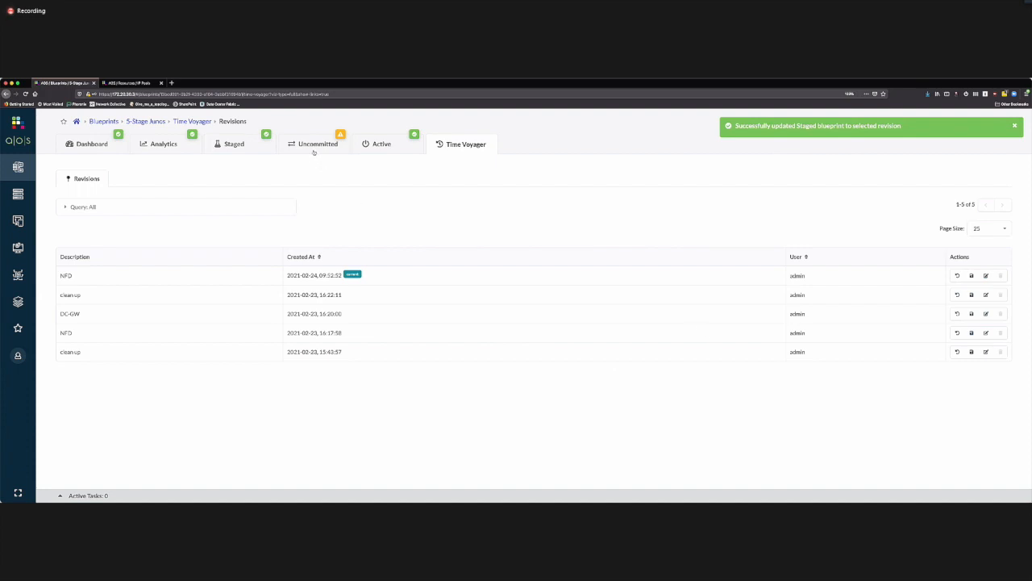
left_click(317, 144)
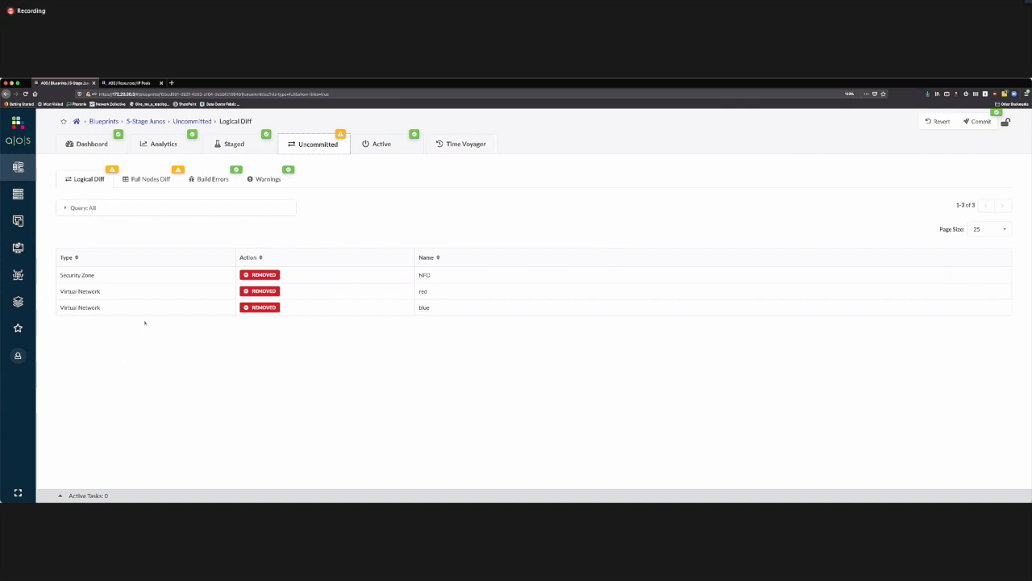
mouse_move(444, 184)
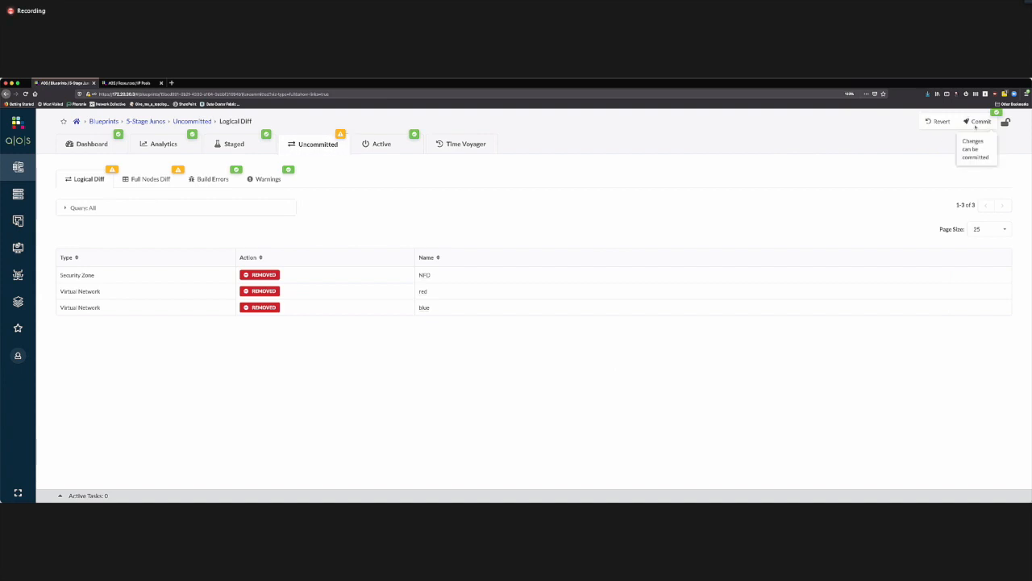
- Commit the rollback with revision description 'commit'
left_click(981, 121)
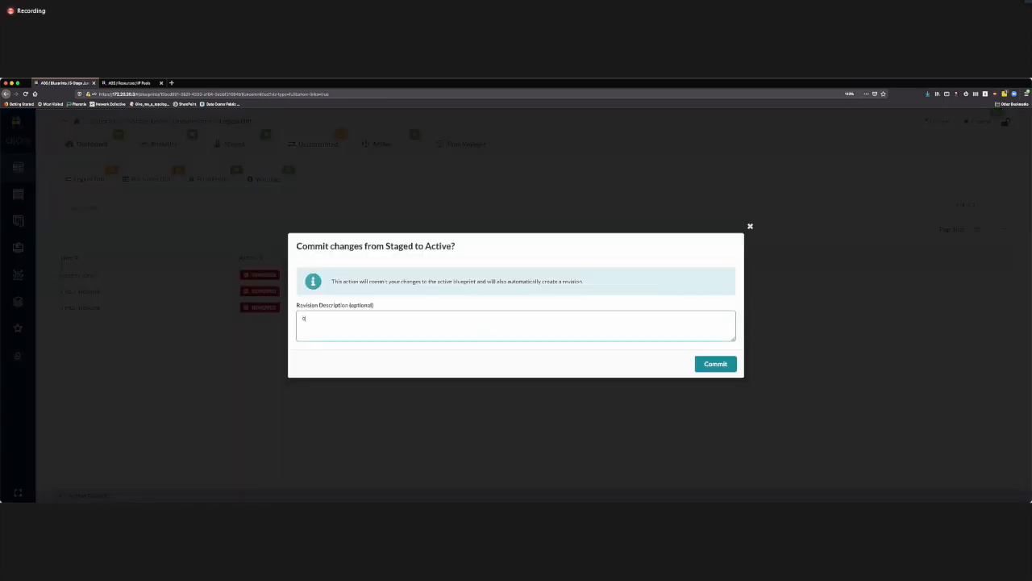
type("commit")
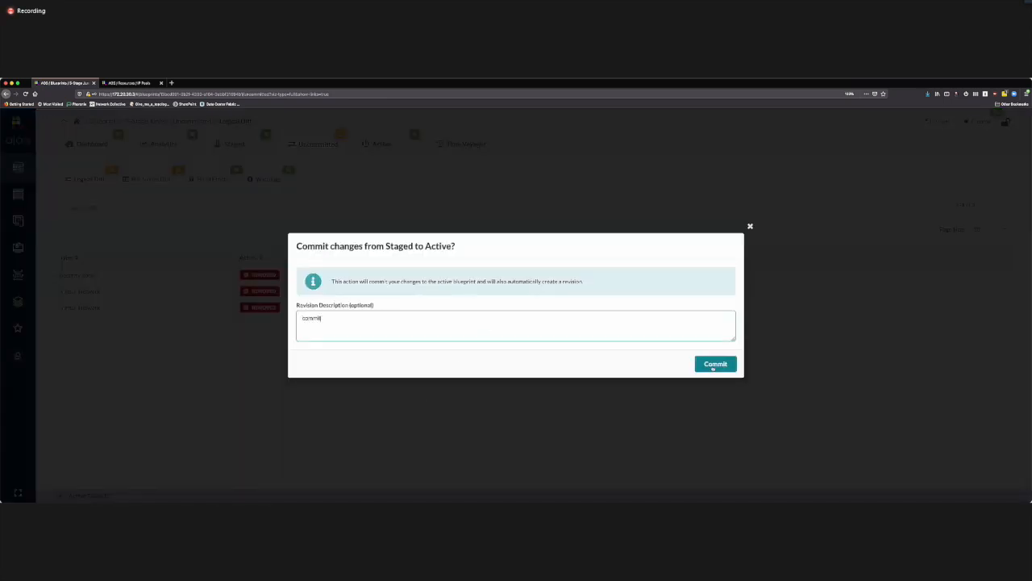
left_click(715, 364)
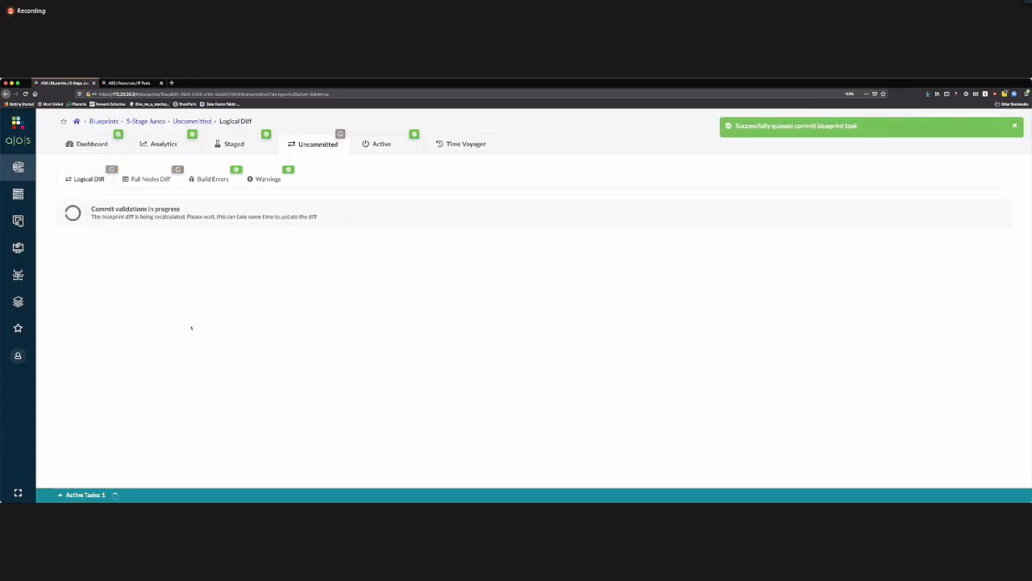
left_click(234, 144)
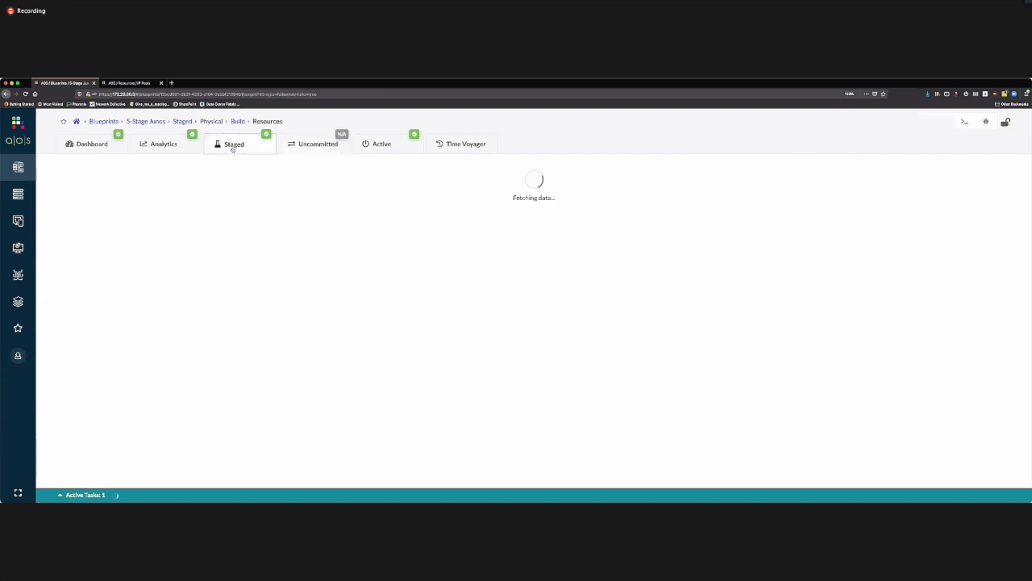
- Confirm the staged Virtual Networks list is empty and Security Zones shows only default
left_click(233, 144)
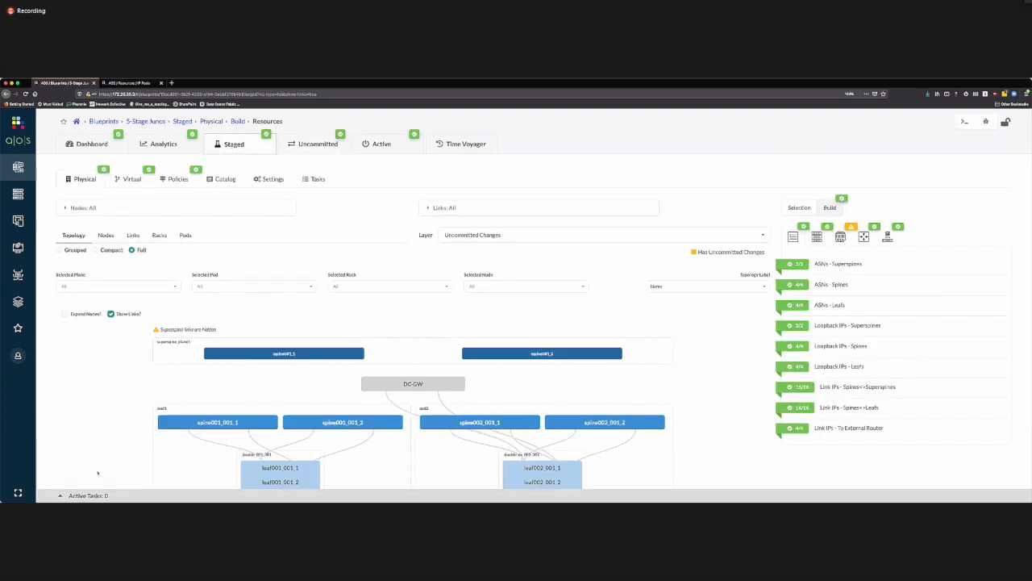
scroll("down", 3)
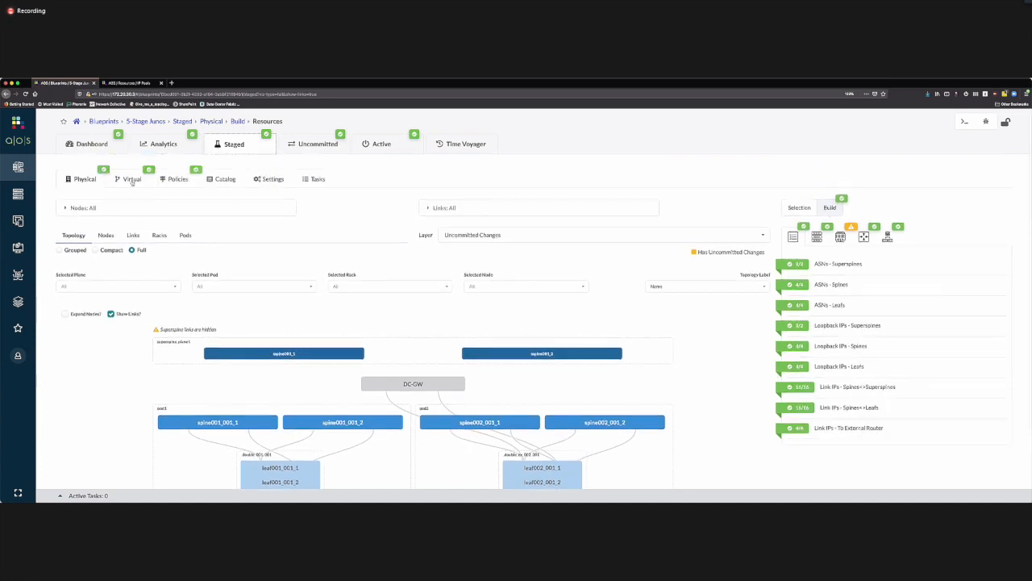
left_click(131, 178)
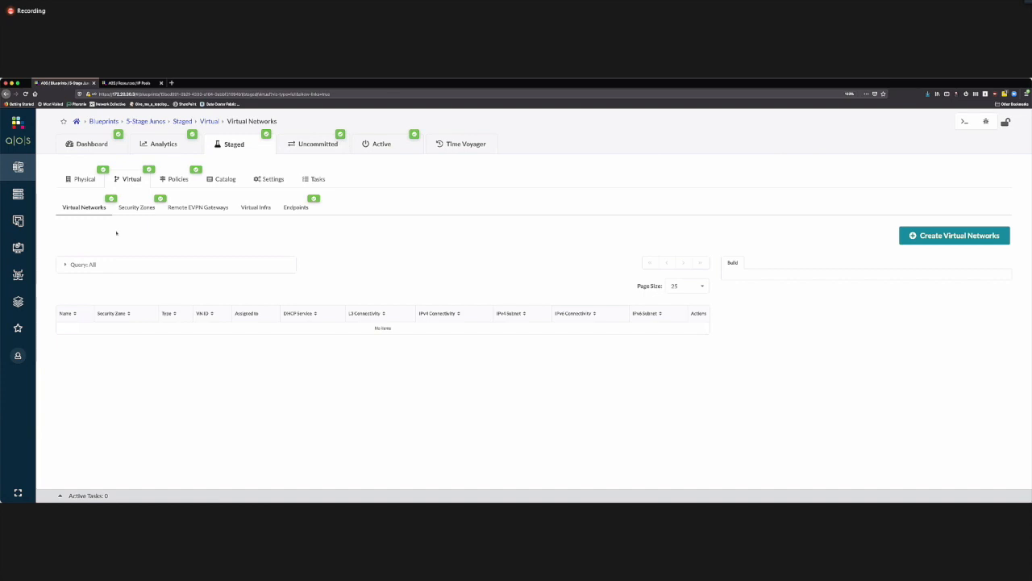
left_click(136, 207)
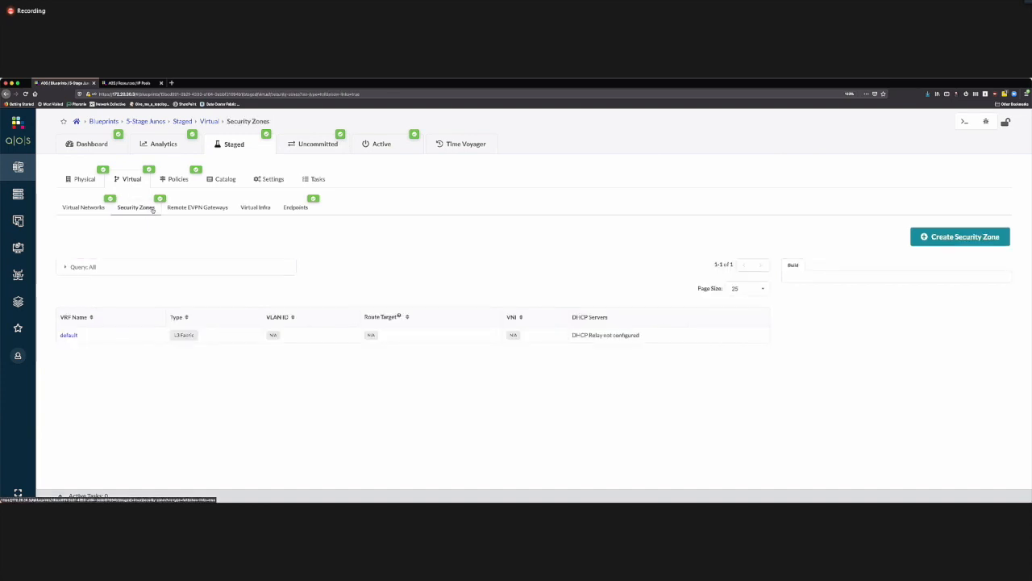